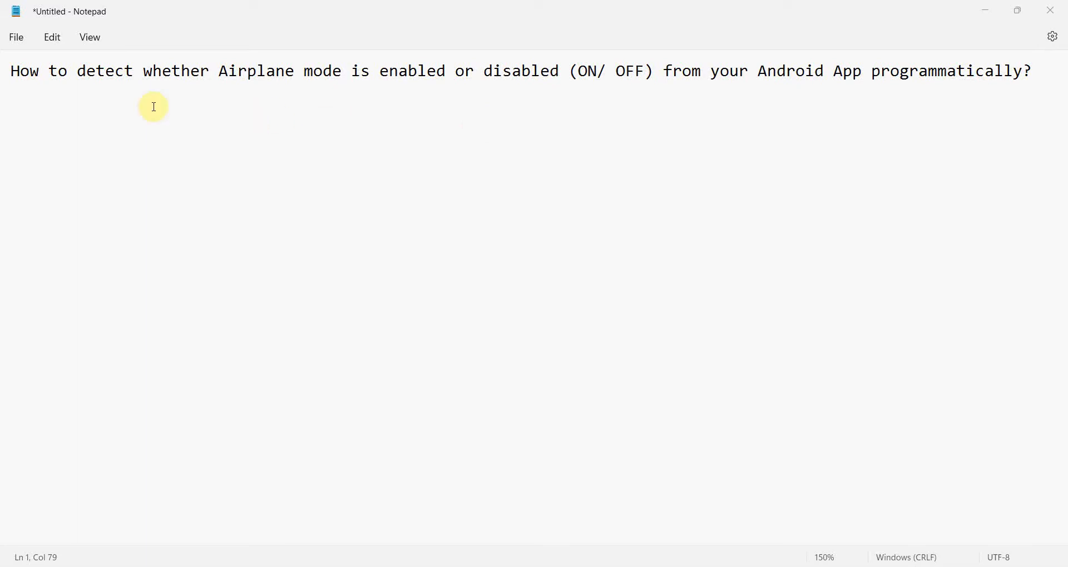
Highlight 'detect whether Airplane mode' and 'Android' in the Notepad question.
{"action": "double_click", "coordinate": [105, 71]}
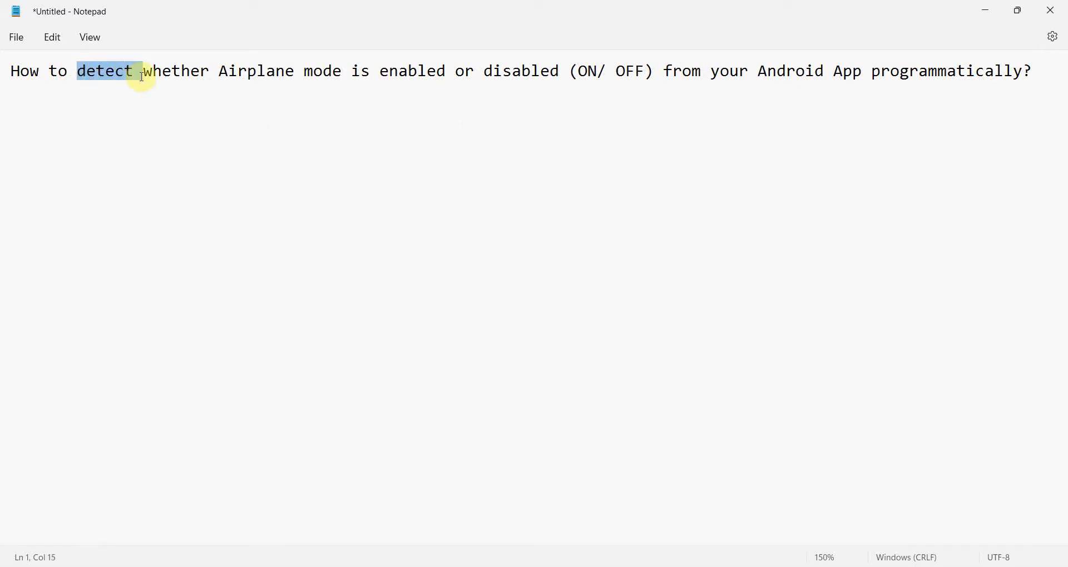
{"action": "left_click_drag", "start_coordinate": [143, 71], "coordinate": [294, 71]}
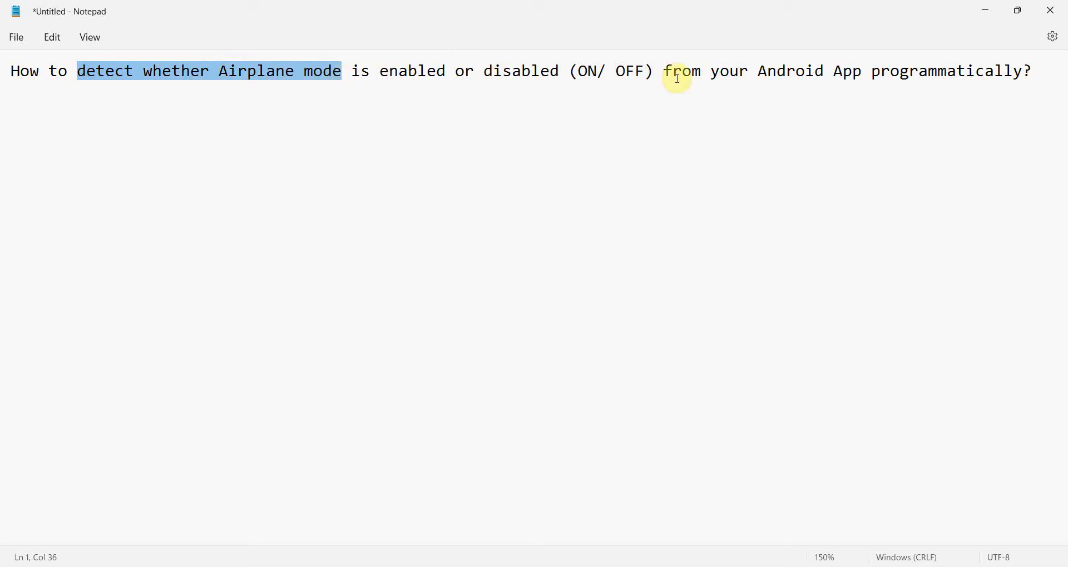
{"action": "double_click", "coordinate": [790, 71]}
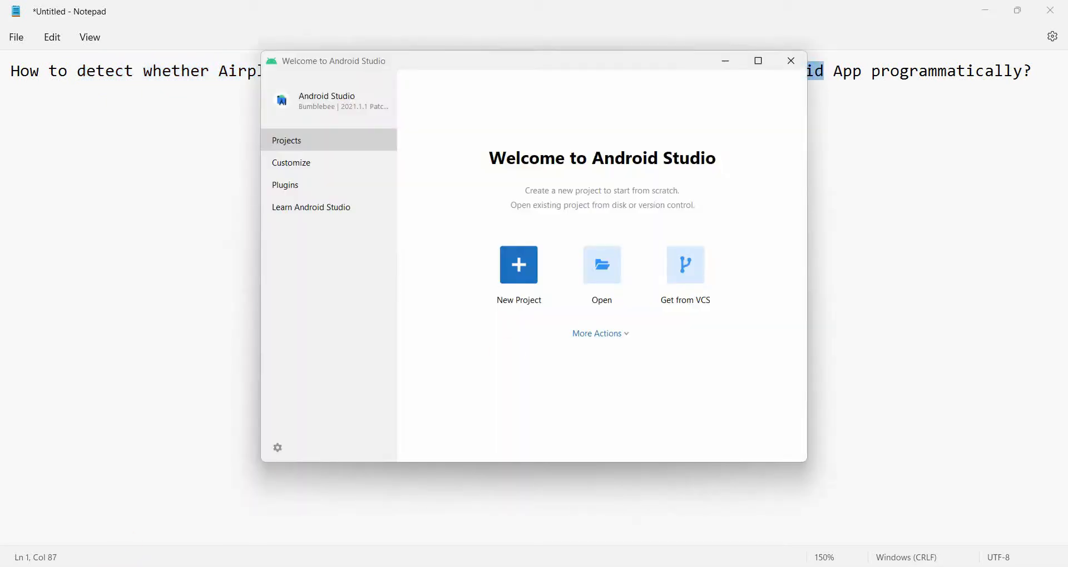
Create an Empty Activity Java project named Airplane Mode Status Check with API 31.
{"action": "left_click", "coordinate": [519, 265]}
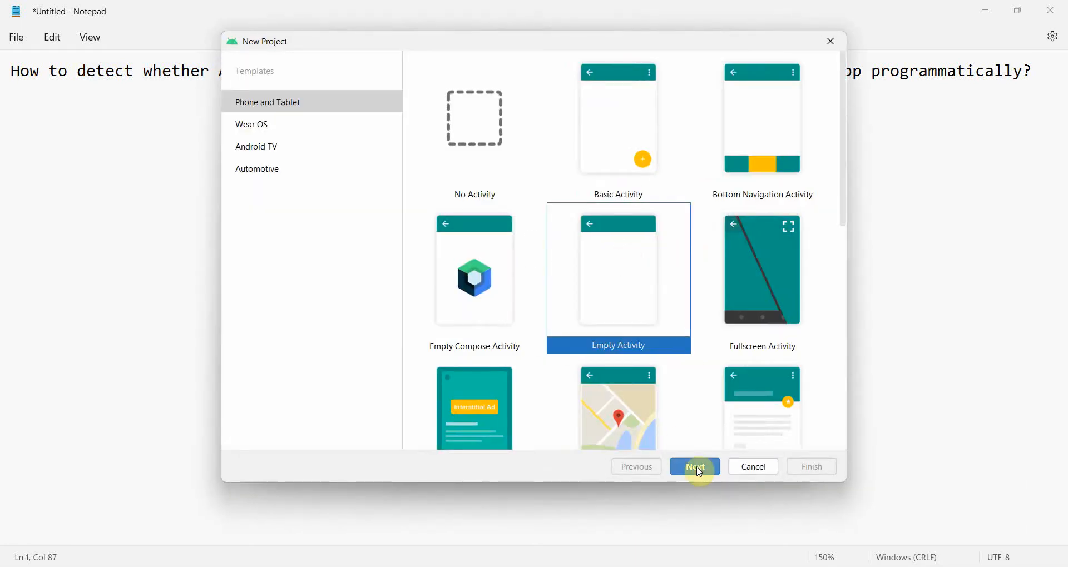
{"action": "left_click", "coordinate": [694, 466]}
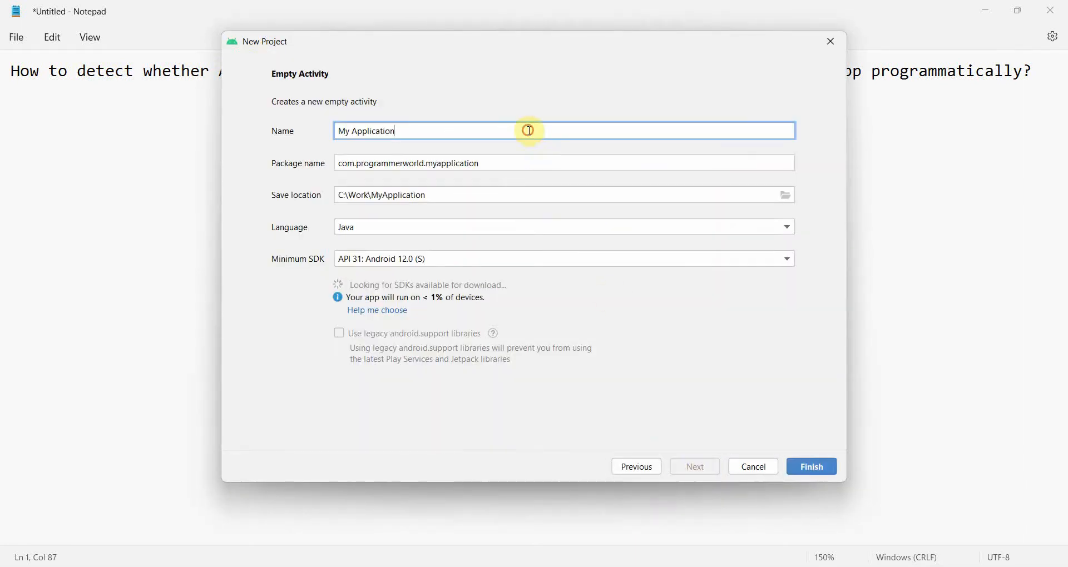
{"action": "type", "text": "Airplane Mode Status C"}
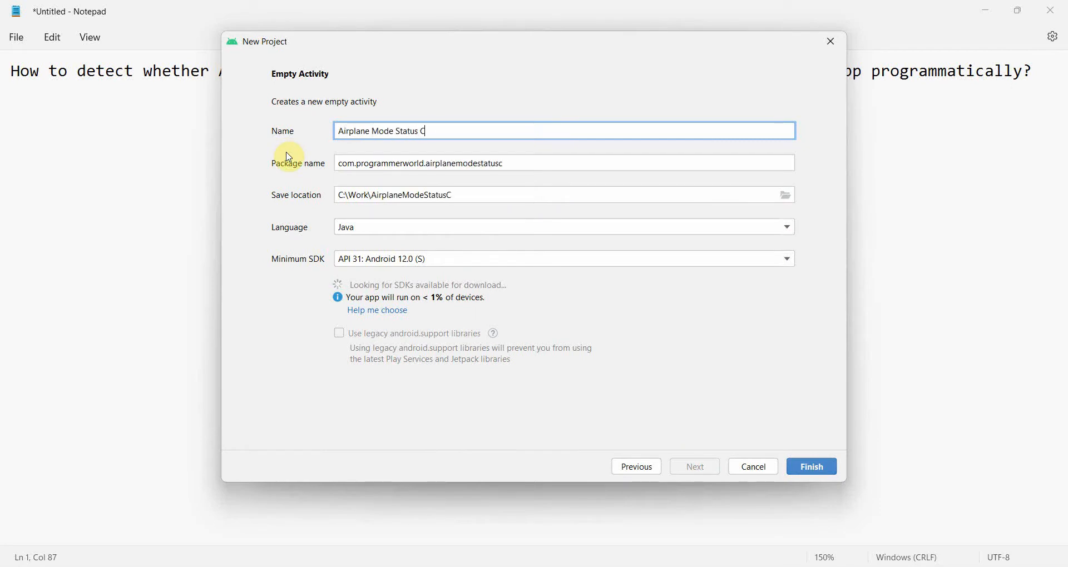
{"action": "type", "text": "heck"}
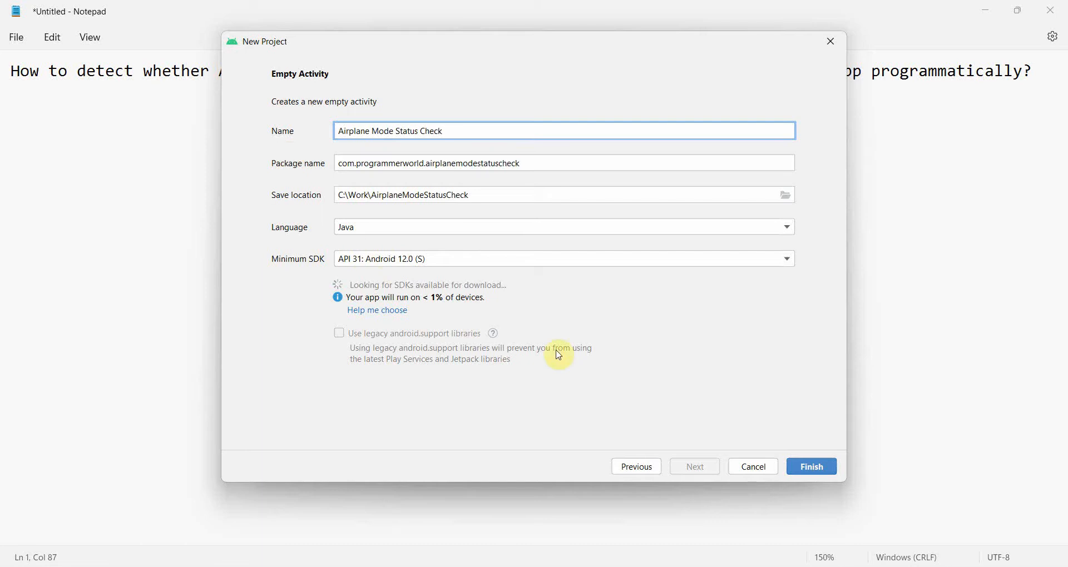
{"action": "left_click", "coordinate": [812, 467]}
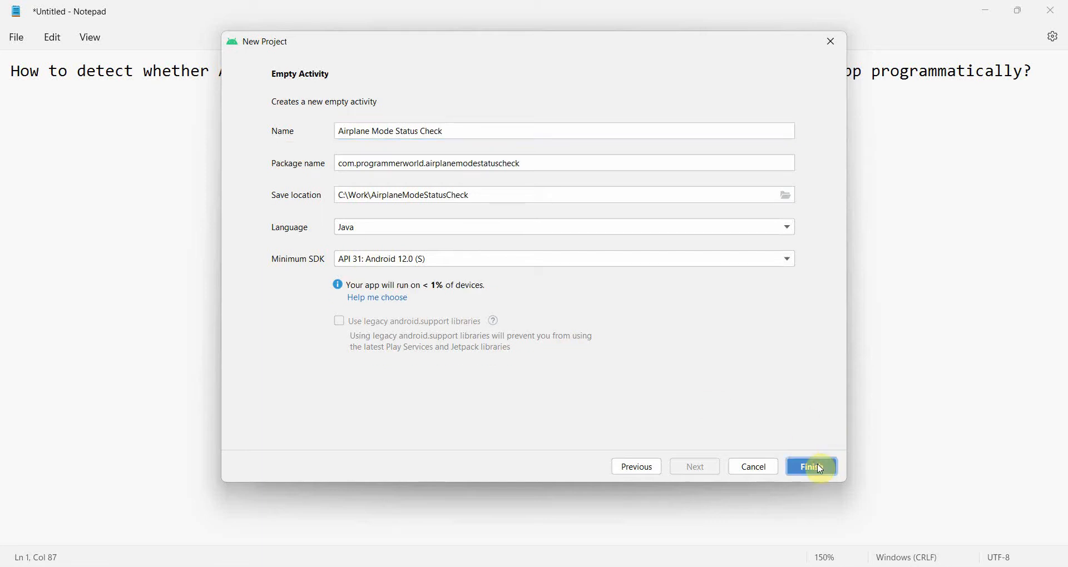
{"action": "left_click", "coordinate": [811, 467]}
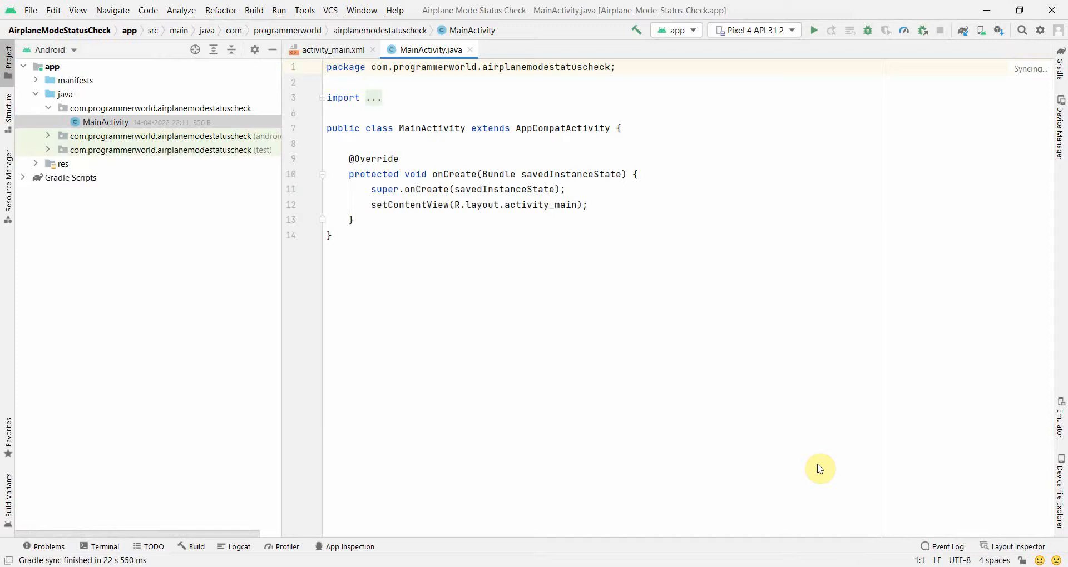
{"action": "mouse_move", "coordinate": [473, 229]}
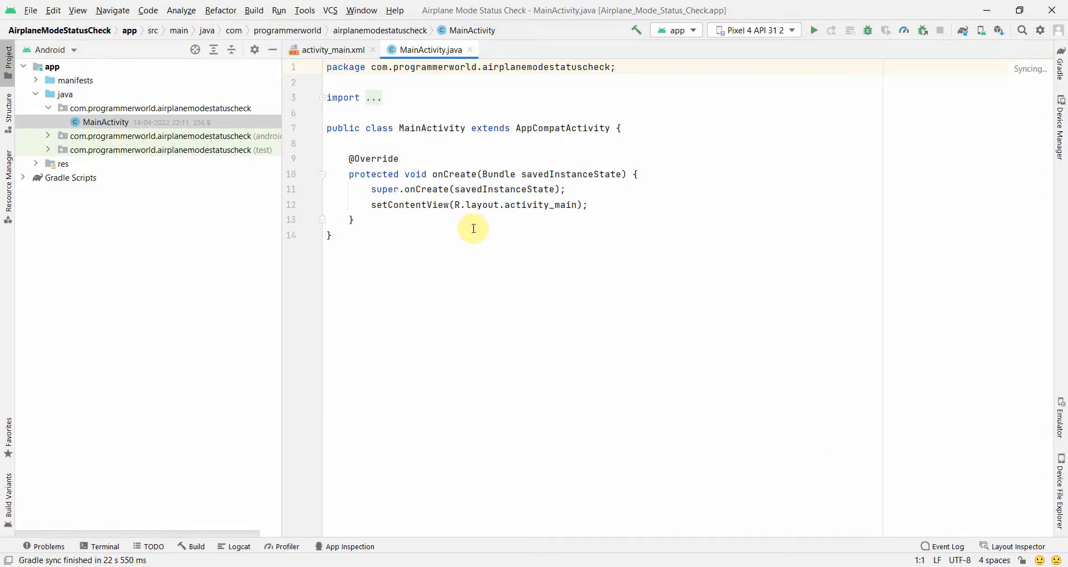
Add an empty public void buttonCheckAirplanModeStatus(View view) method below onCreate.
{"action": "left_click", "coordinate": [377, 219]}
{"action": "type", "text": "pub"}
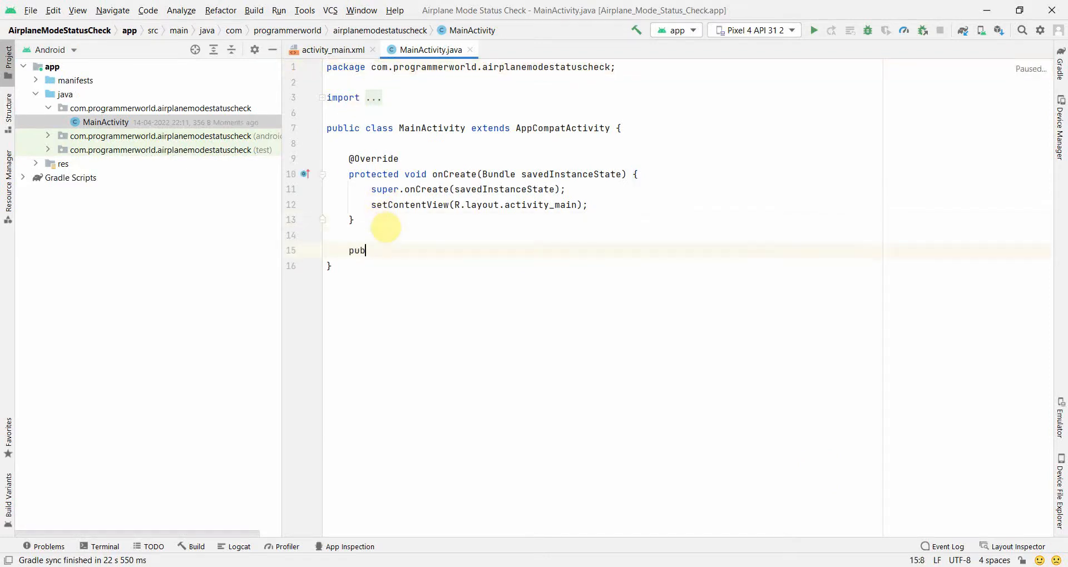
{"action": "type", "text": "lic"}
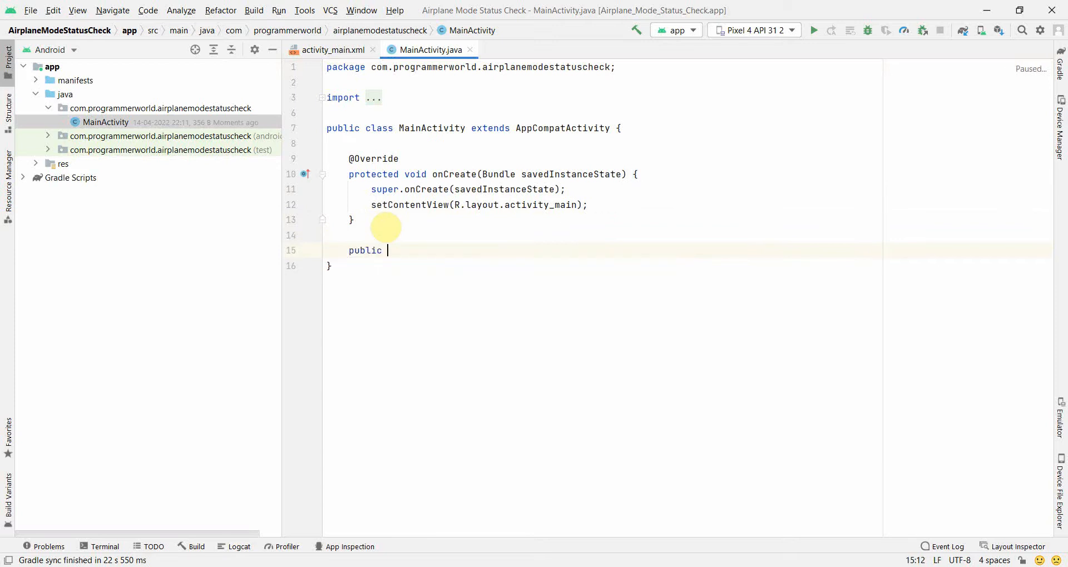
{"action": "type", "text": "void"}
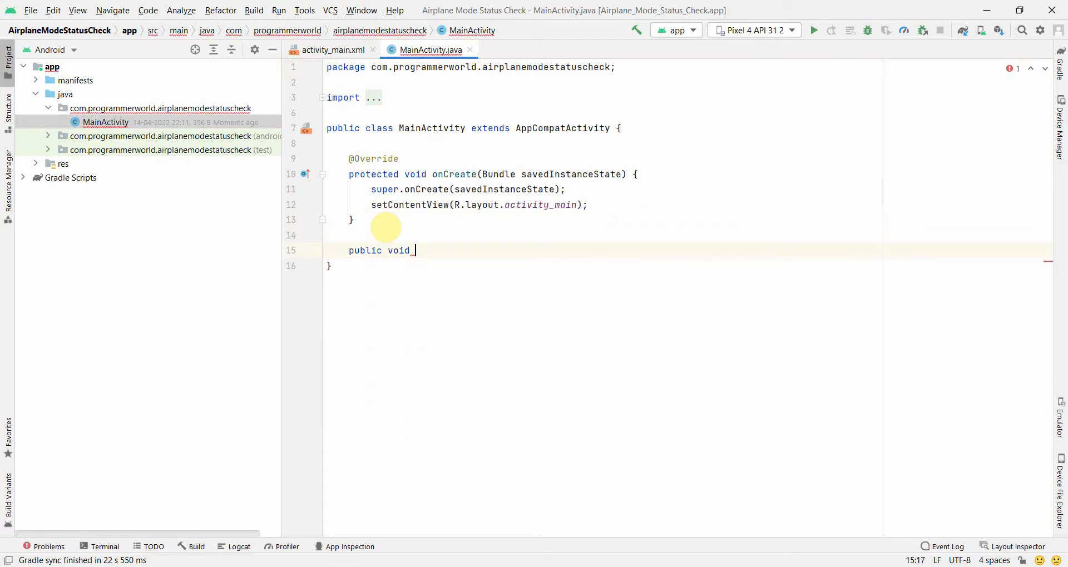
{"action": "type", "text": "button"}
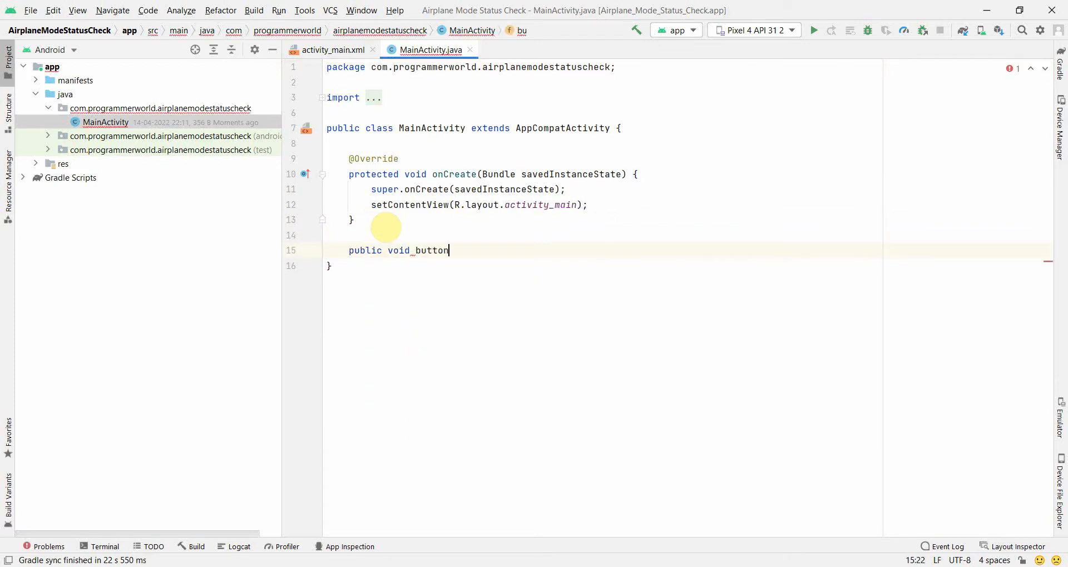
{"action": "type", "text": "CheckAirplan"}
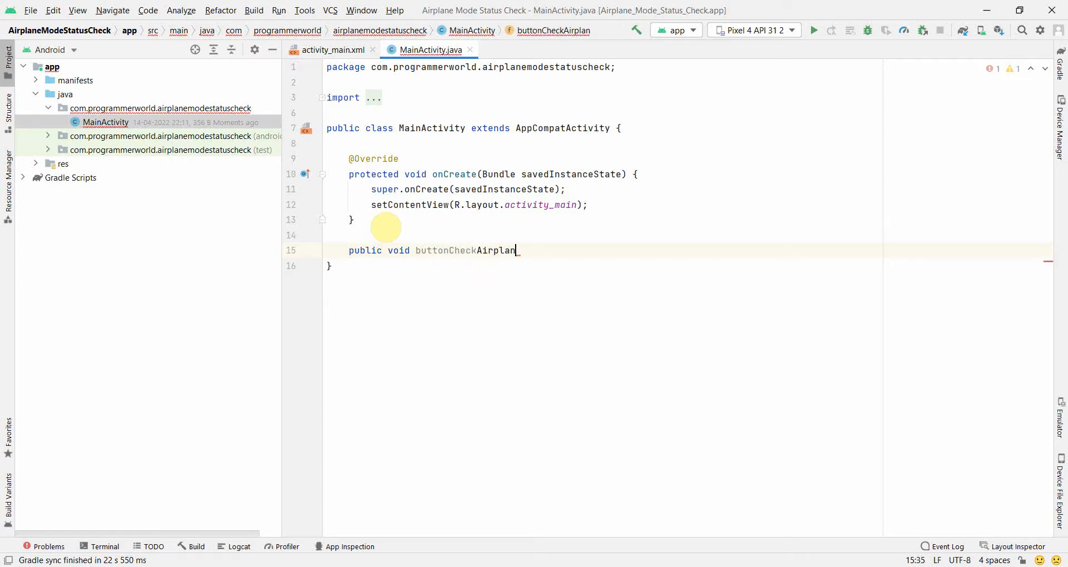
{"action": "type", "text": "eStaut"}
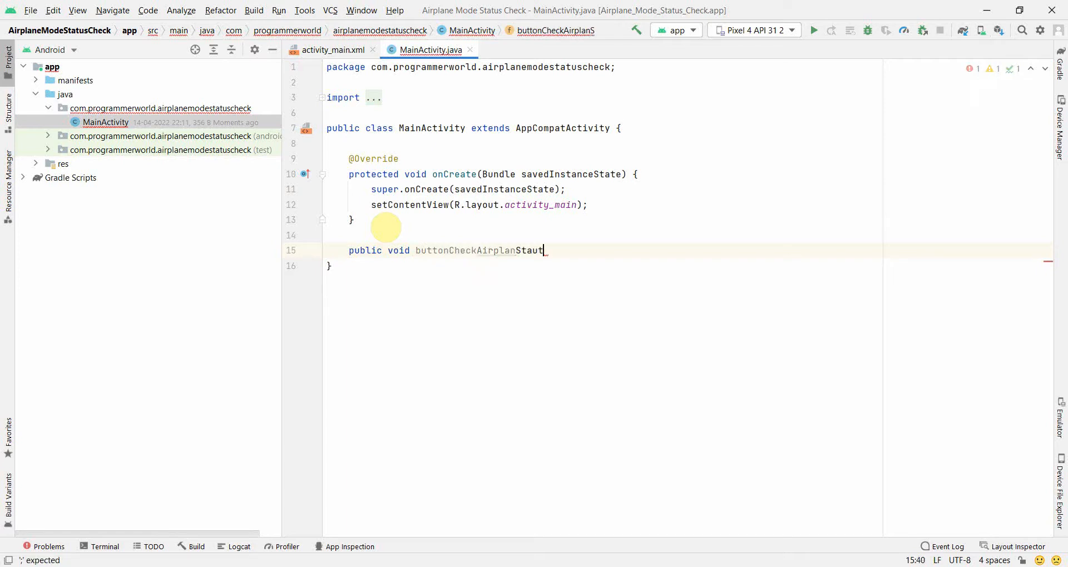
{"action": "key", "text": "BackSpace"}
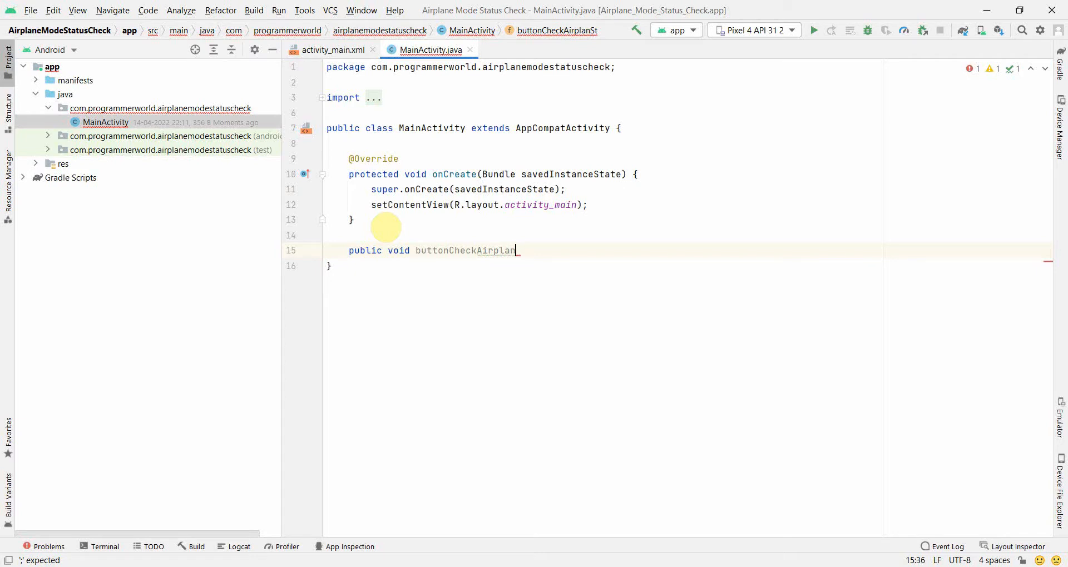
{"action": "type", "text": "Mode"}
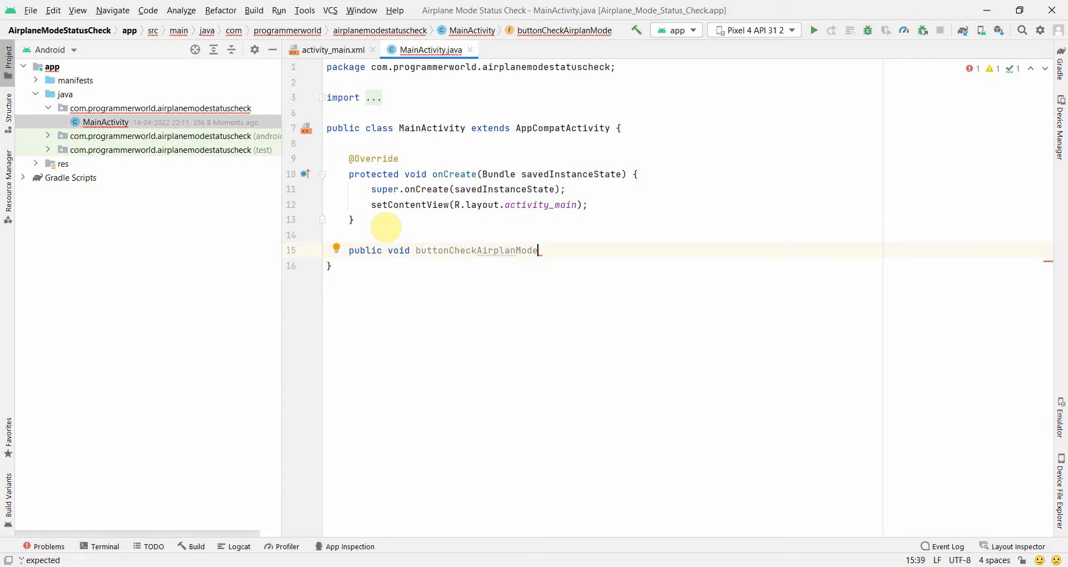
{"action": "type", "text": "Staut"}
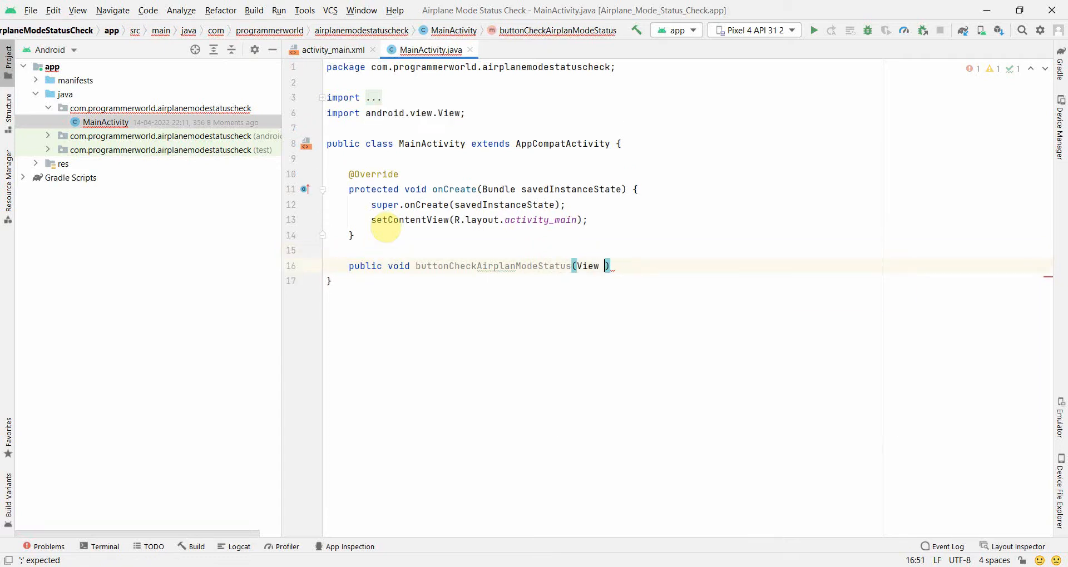
{"action": "type", "text": "view){"}
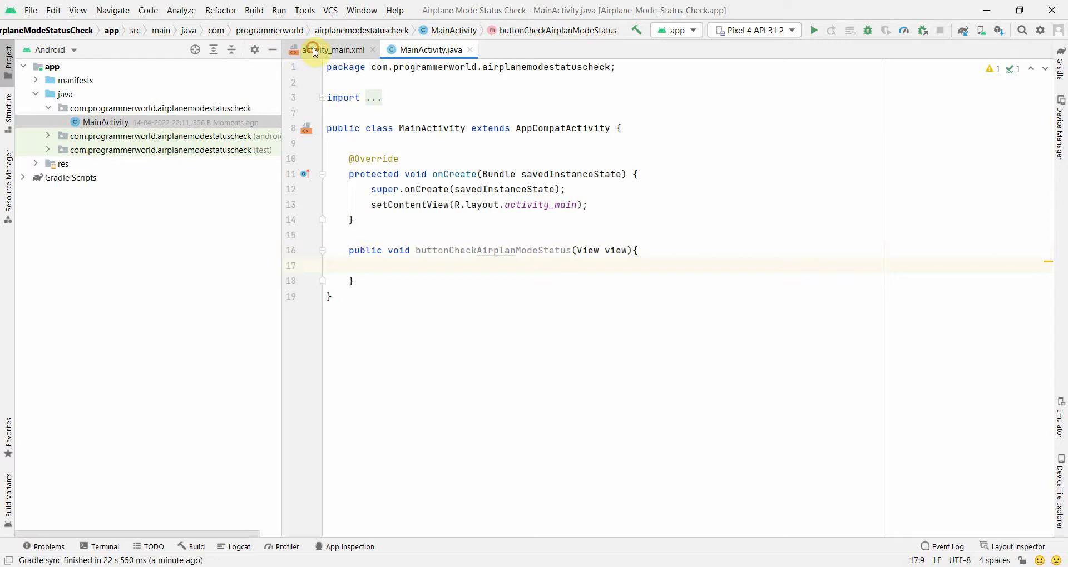
In activity_main.xml give the Hello World label id textView, set its text size and add a Button.
{"action": "left_click", "coordinate": [316, 49]}
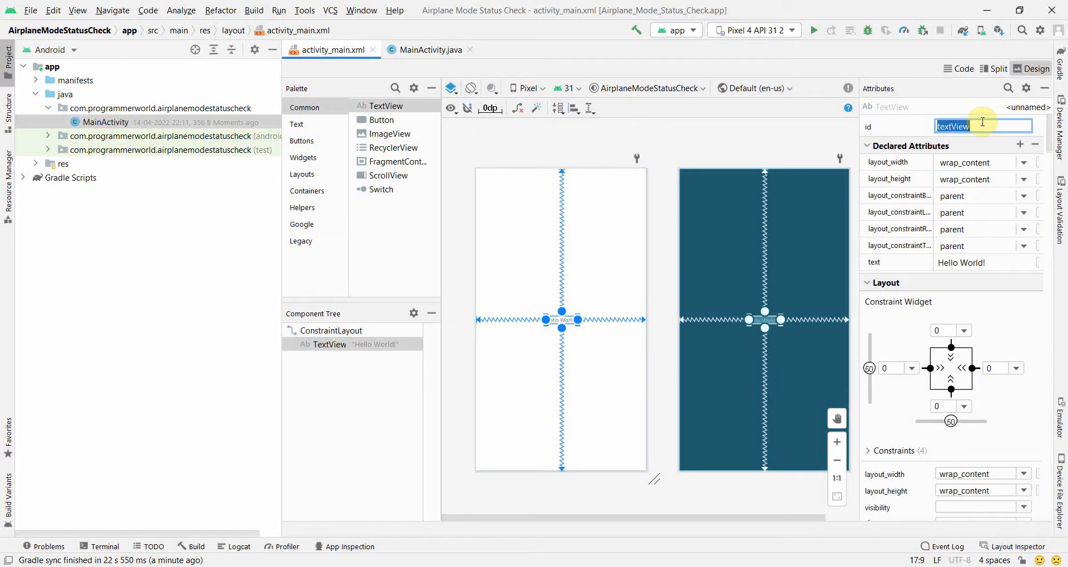
{"action": "key", "text": "Enter"}
{"action": "type", "text": "size"}
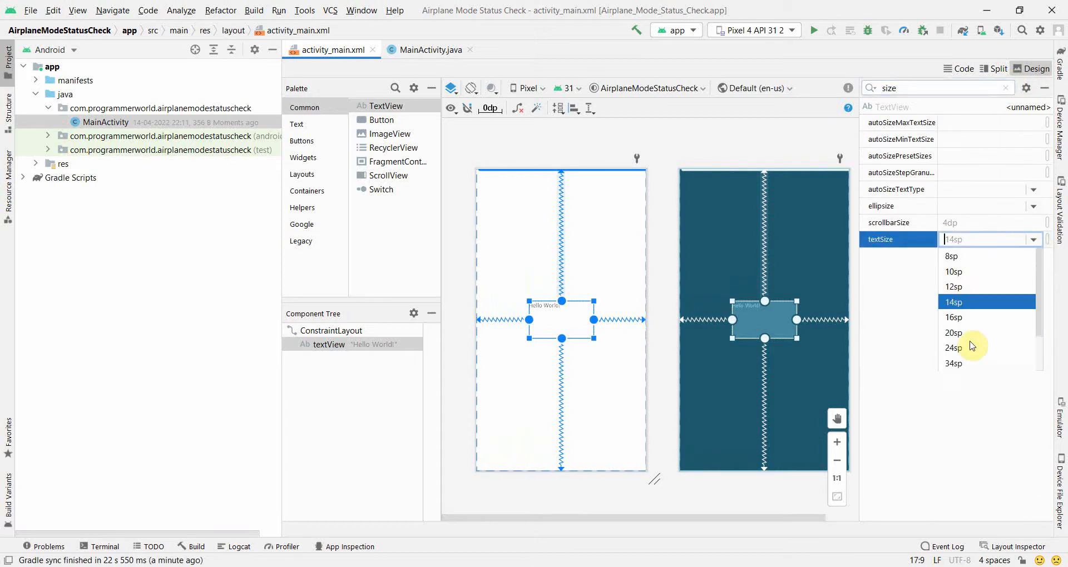
{"action": "left_click", "coordinate": [954, 333]}
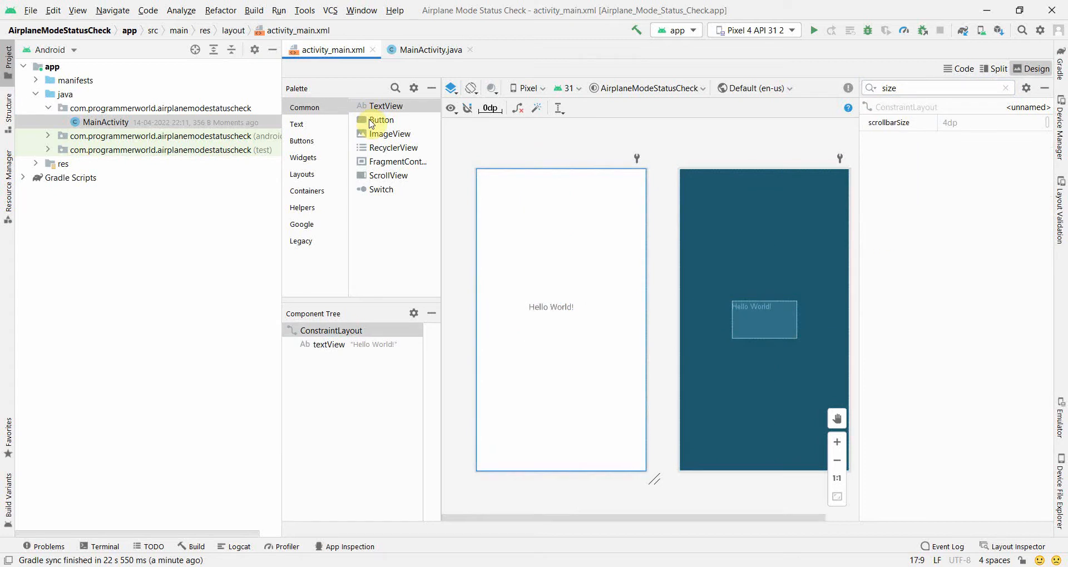
{"action": "left_click_drag", "start_coordinate": [381, 120], "coordinate": [527, 219]}
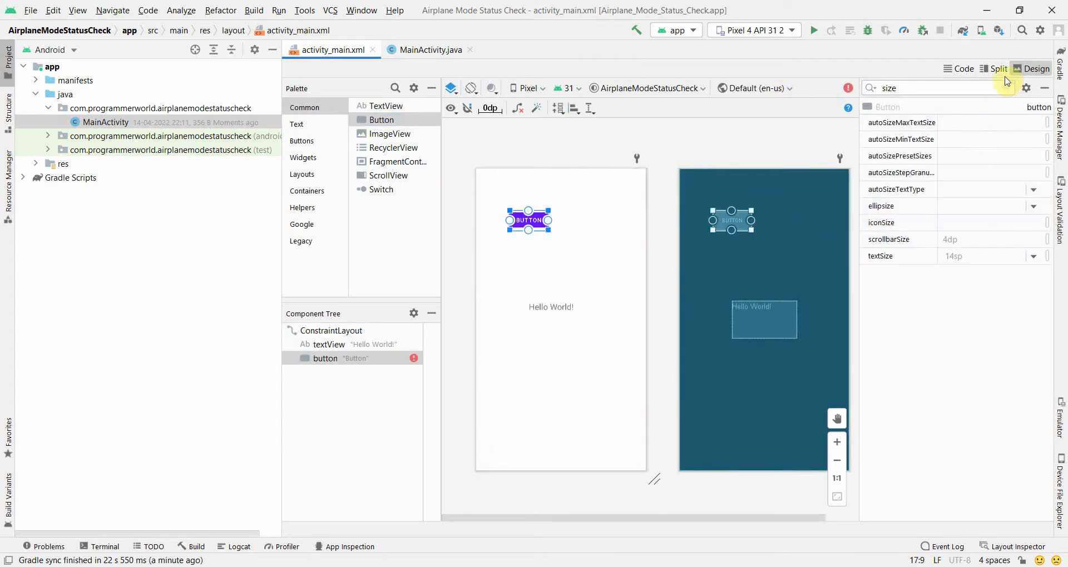
Set the button's onClick attribute to the buttonCheckAirplanModeStatus method.
{"action": "left_click", "coordinate": [937, 88]}
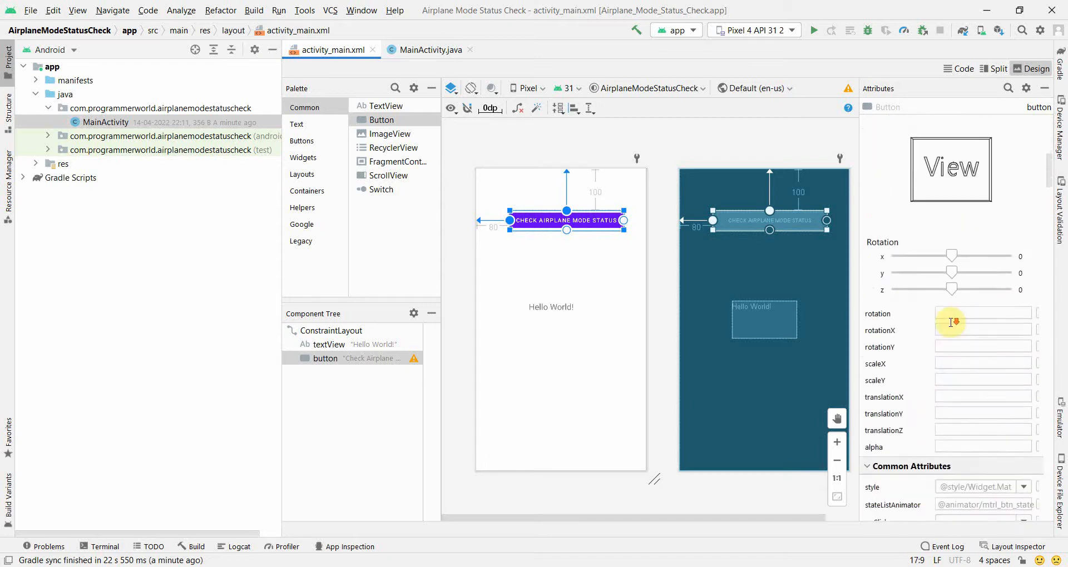
{"action": "scroll", "scroll_direction": "down", "scroll_amount": 3}
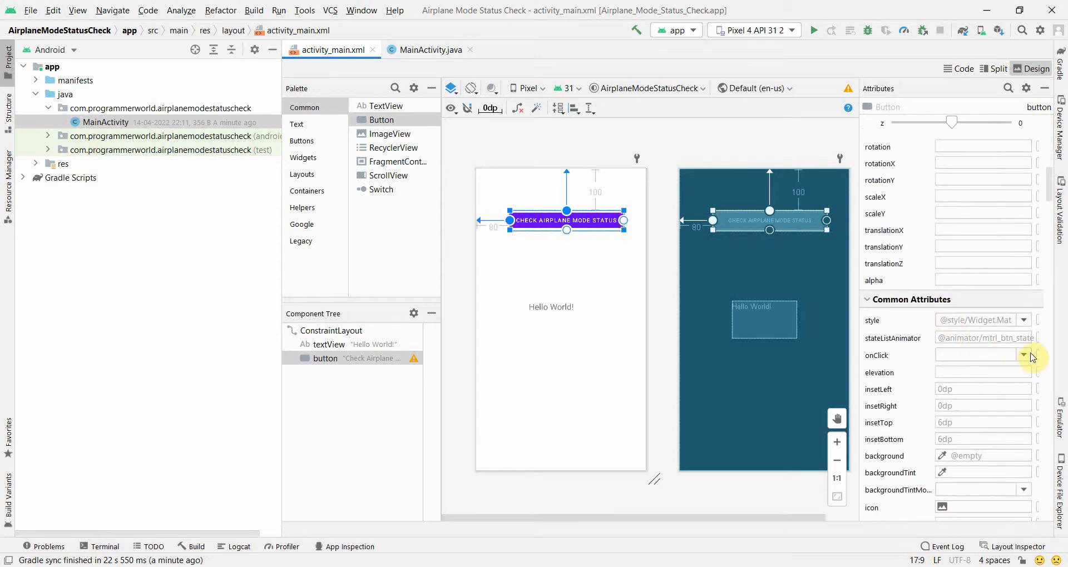
{"action": "left_click", "coordinate": [1024, 354]}
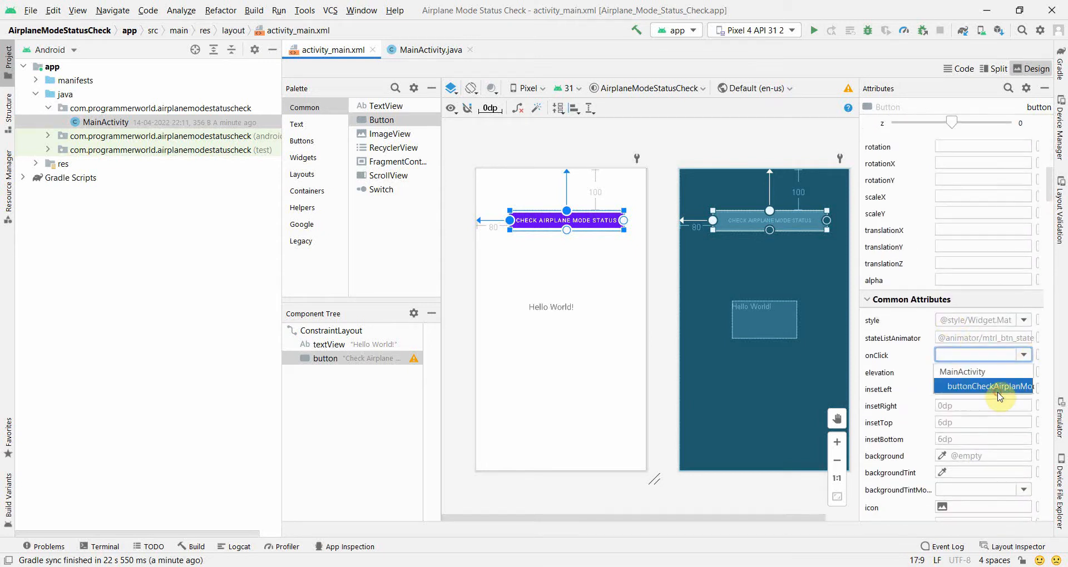
{"action": "left_click", "coordinate": [987, 387]}
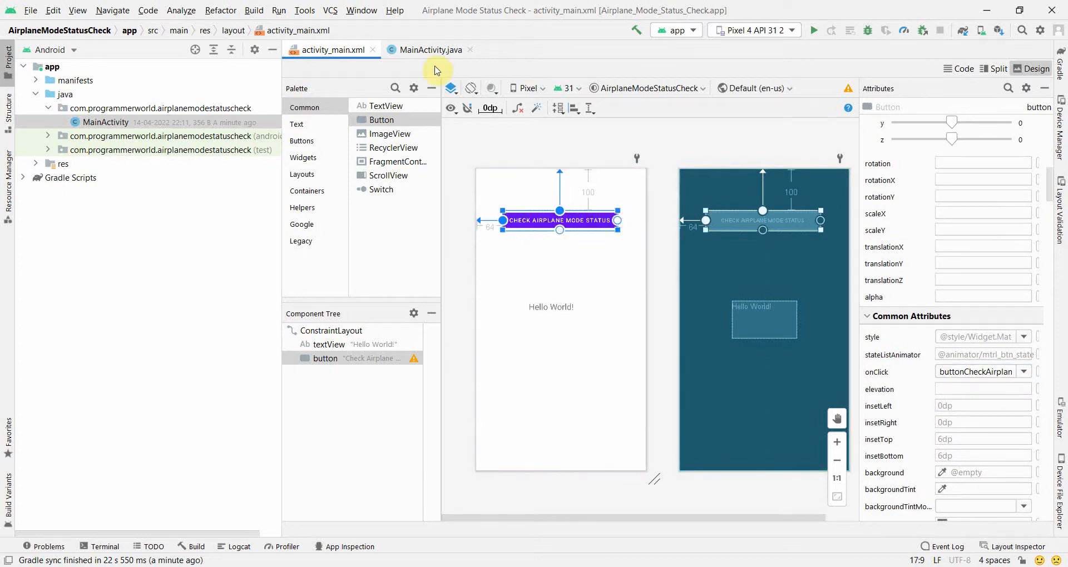
Fix the handler spelling to buttonCheckAirplaneModeStatus and pick it in the button's onClick list.
{"action": "left_click", "coordinate": [429, 49]}
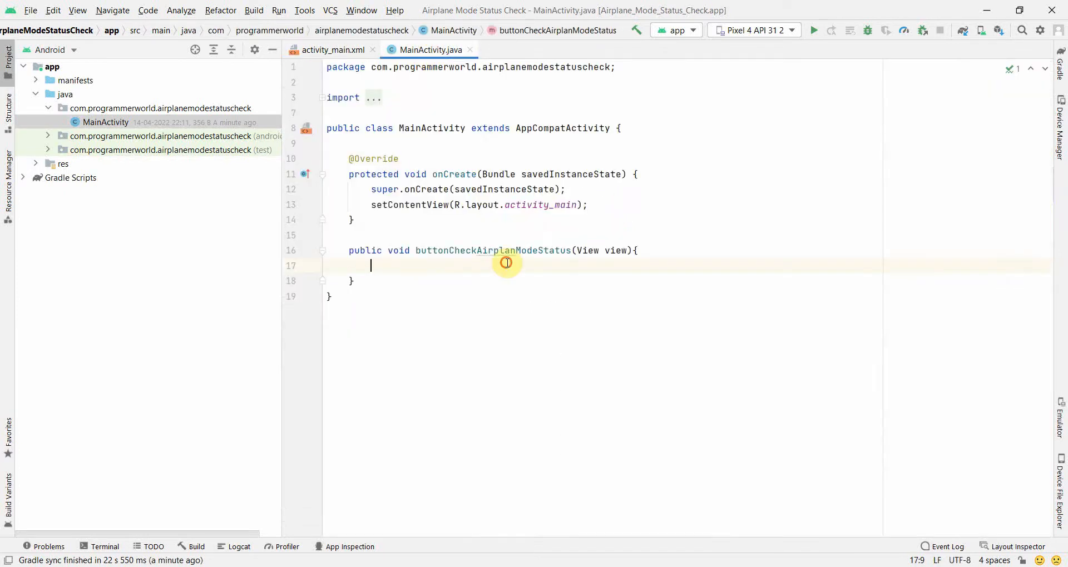
{"action": "left_click", "coordinate": [505, 250]}
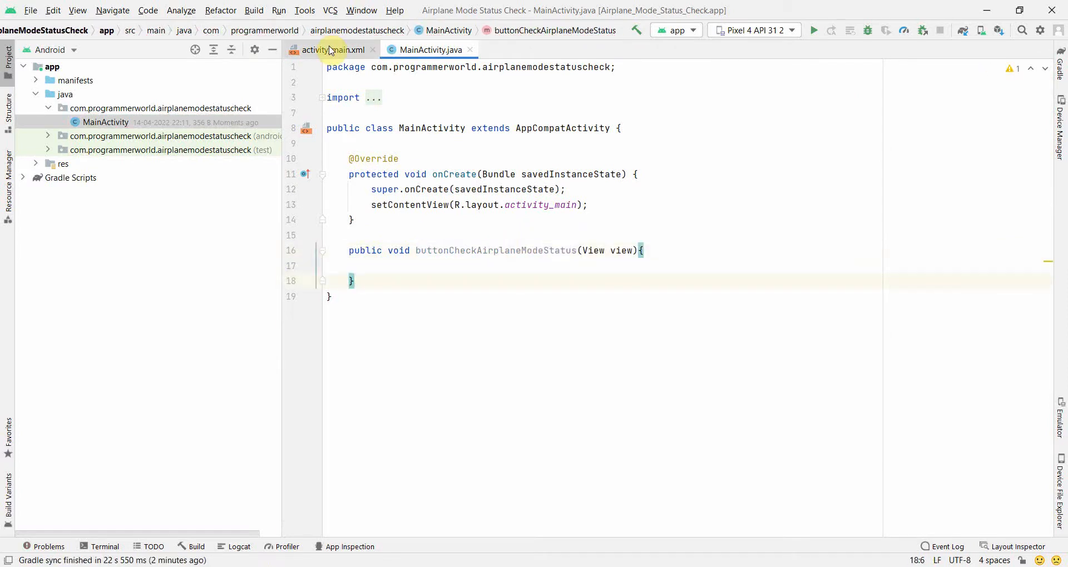
{"action": "left_click", "coordinate": [329, 50]}
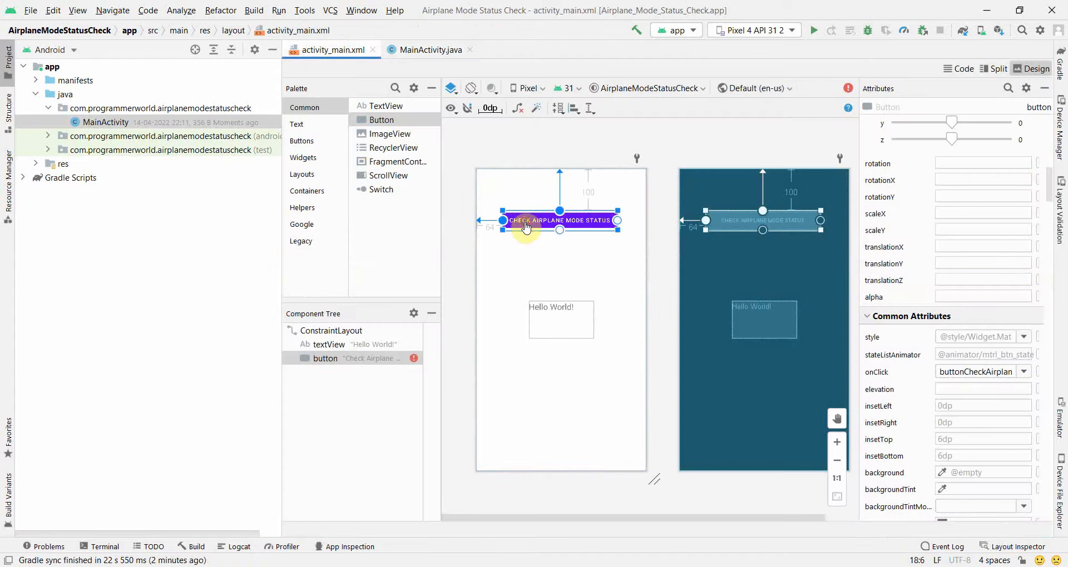
{"action": "left_click", "coordinate": [1022, 372]}
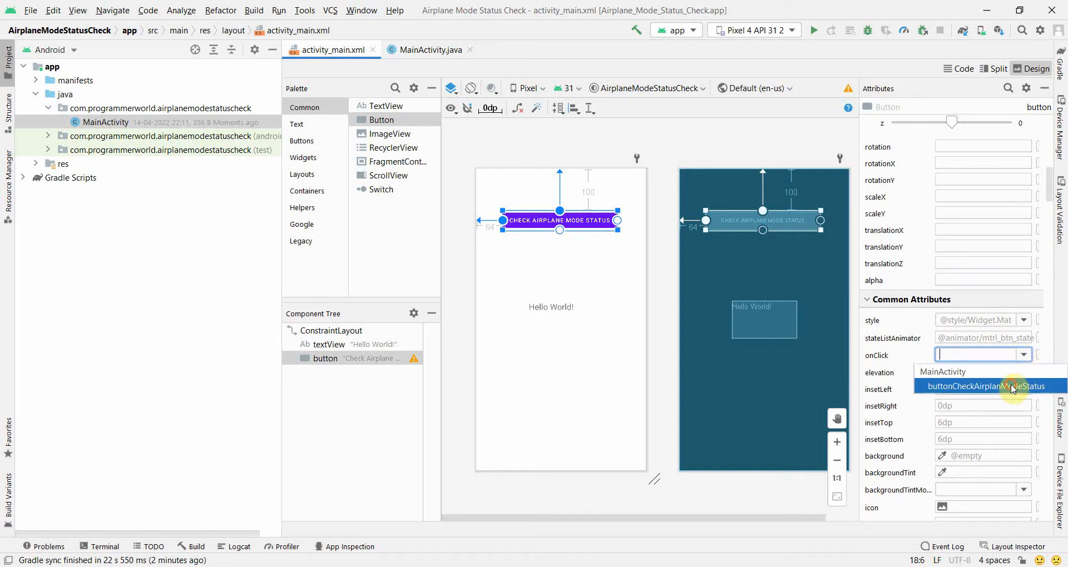
{"action": "left_click", "coordinate": [985, 386]}
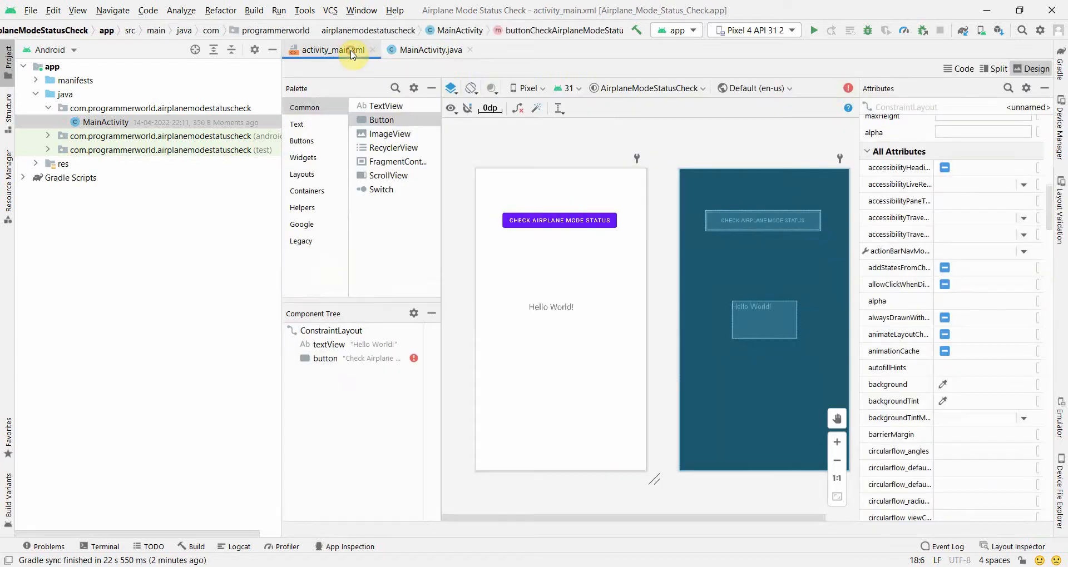
Apply the onClick change by reselecting the button and verify it between layout and MainActivity.
{"action": "left_click", "coordinate": [559, 220]}
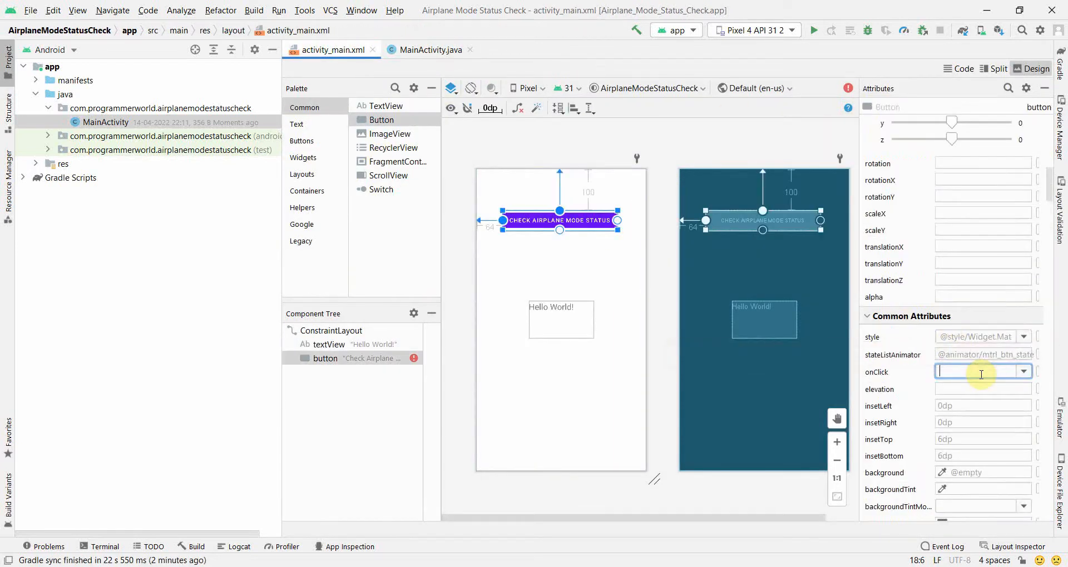
{"action": "left_click", "coordinate": [615, 246]}
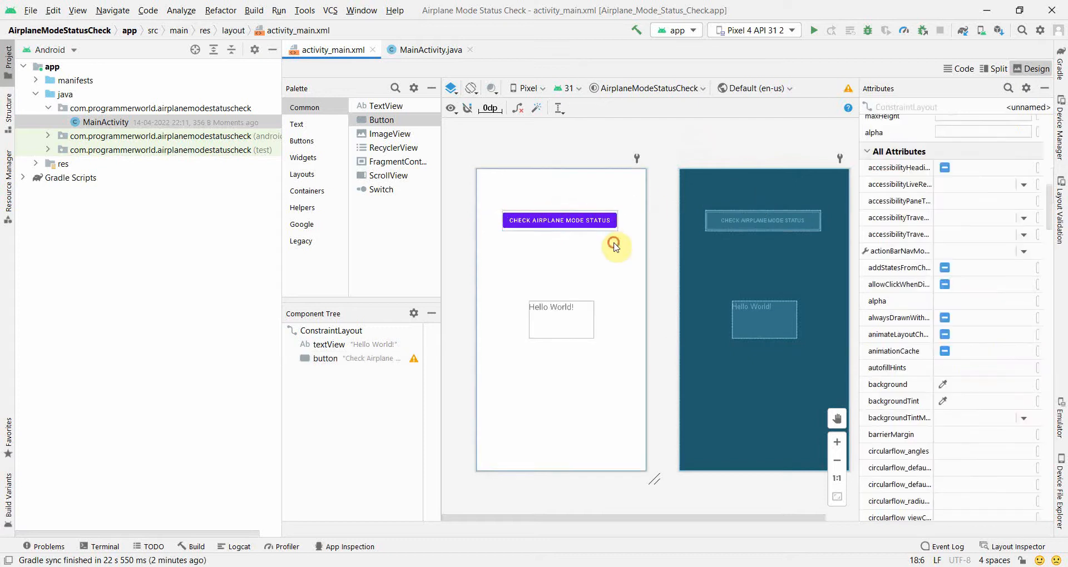
{"action": "left_click", "coordinate": [429, 50]}
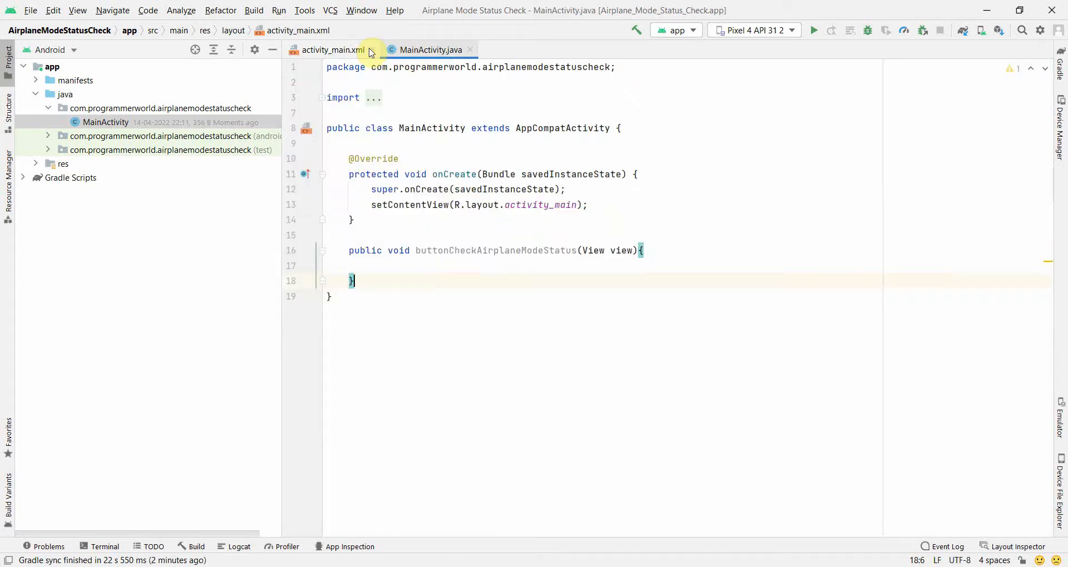
{"action": "left_click", "coordinate": [335, 50]}
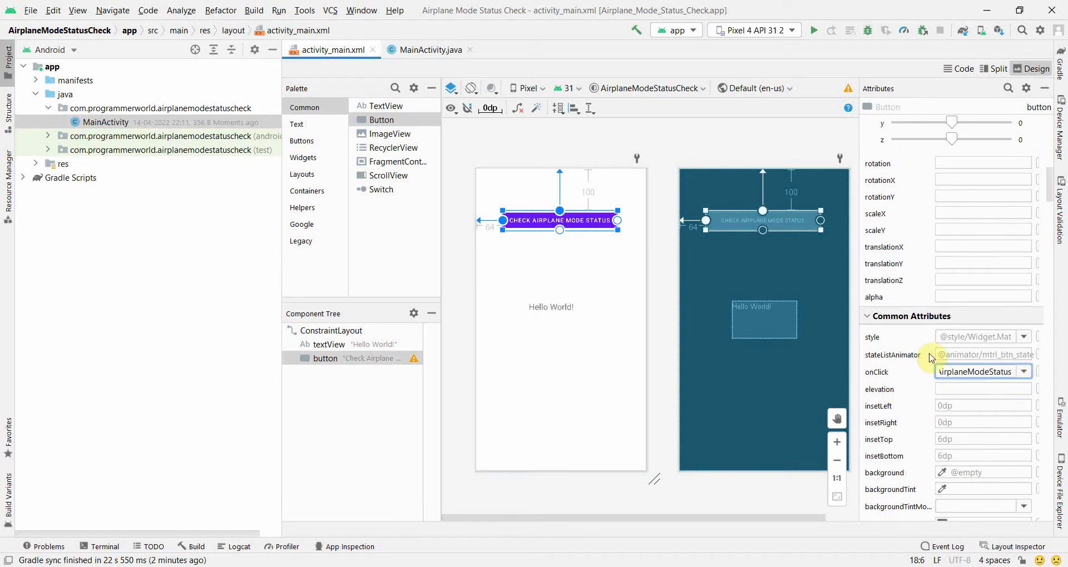
{"action": "left_click", "coordinate": [426, 50]}
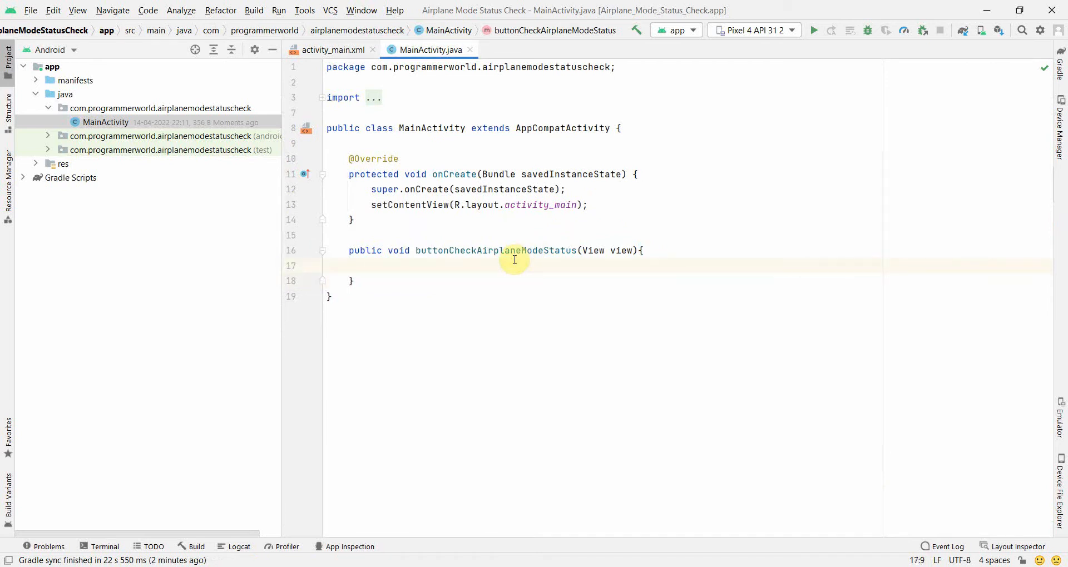
{"action": "mouse_move", "coordinate": [505, 270]}
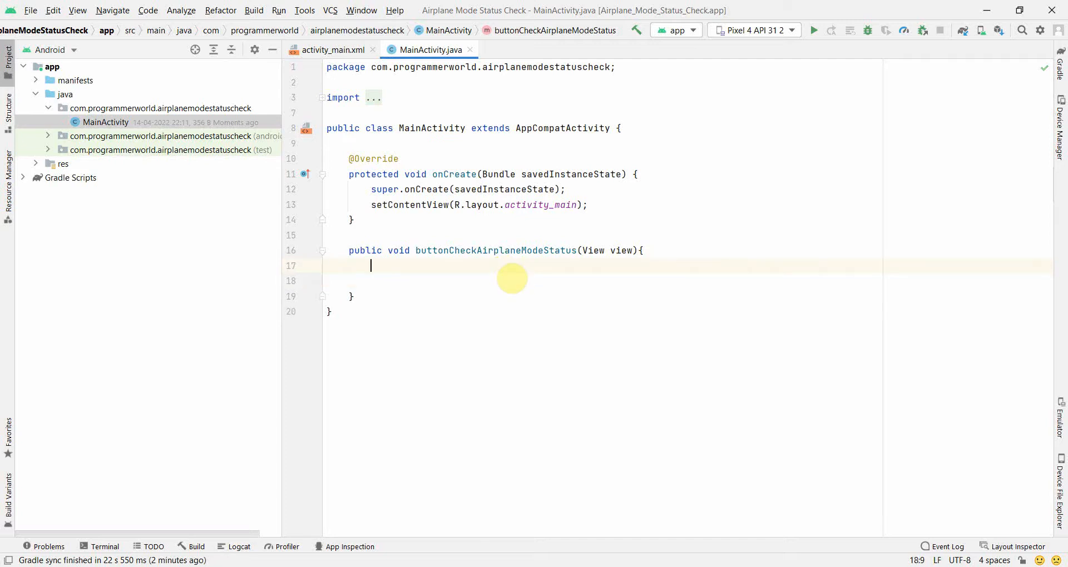
Write Settings.Global.AIRPLANE_MODE_ON inside buttonCheckAirplaneModeStatus as a commented reference.
{"action": "type", "text": "Settings.Global"}
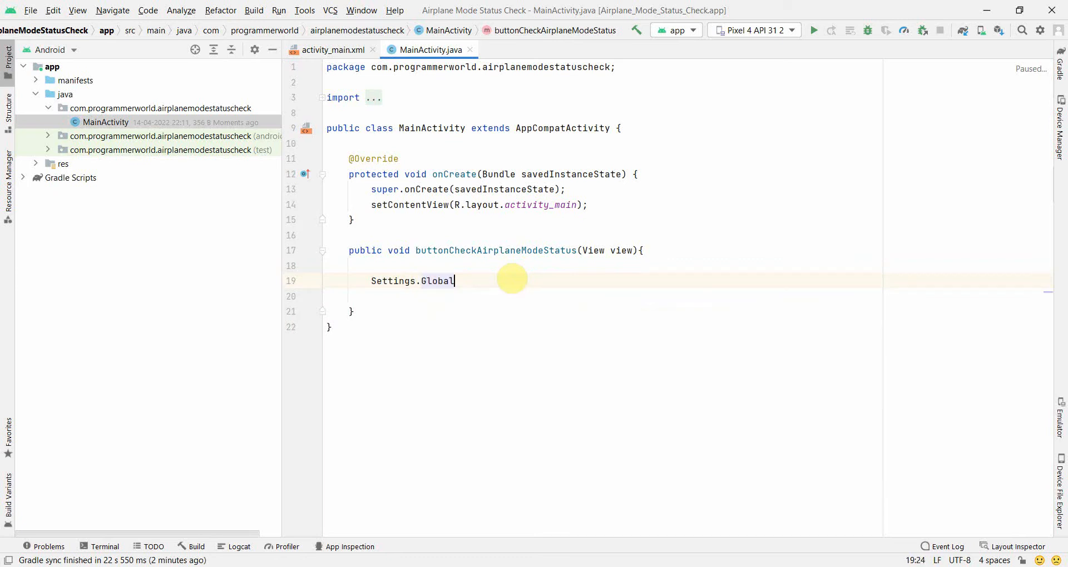
{"action": "type", "text": ".AIRPLANE_MODE_ON"}
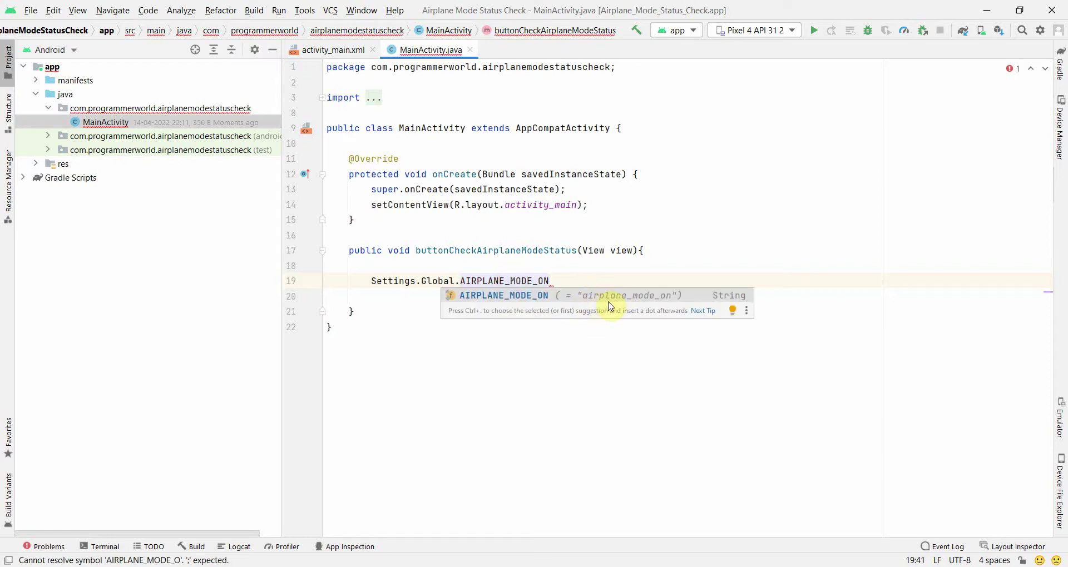
{"action": "mouse_move", "coordinate": [686, 305]}
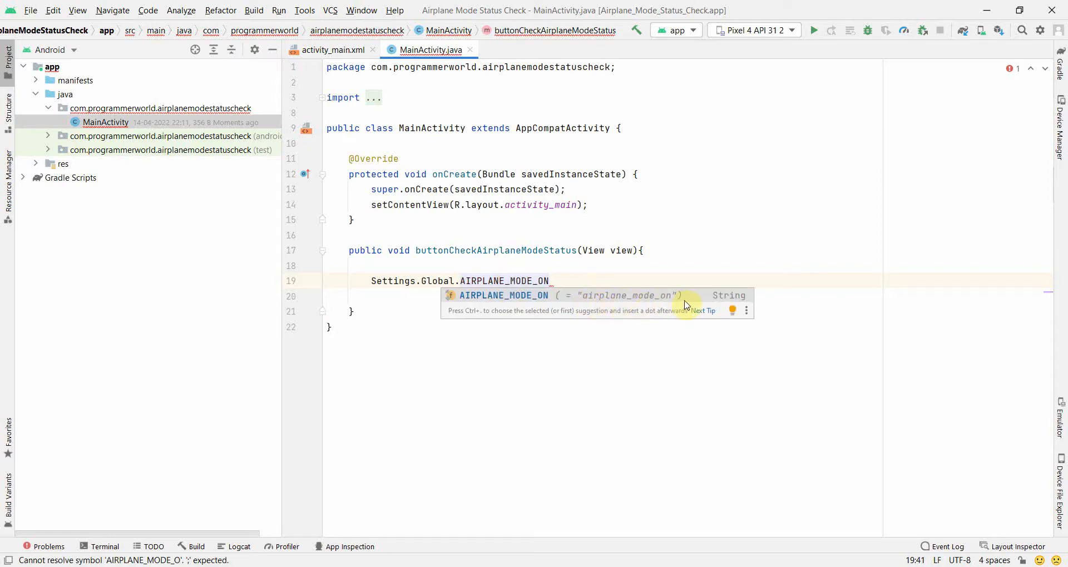
{"action": "mouse_move", "coordinate": [682, 301]}
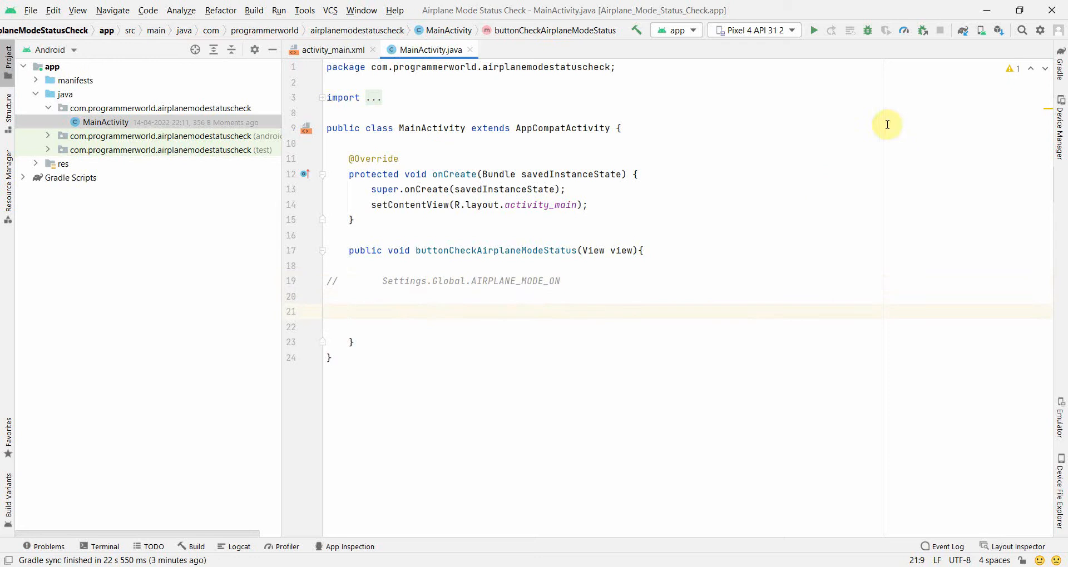
Run the app on the emulator and start if (Settings.Global.getInt(this.getContentResolver(),.
{"action": "left_click", "coordinate": [815, 30]}
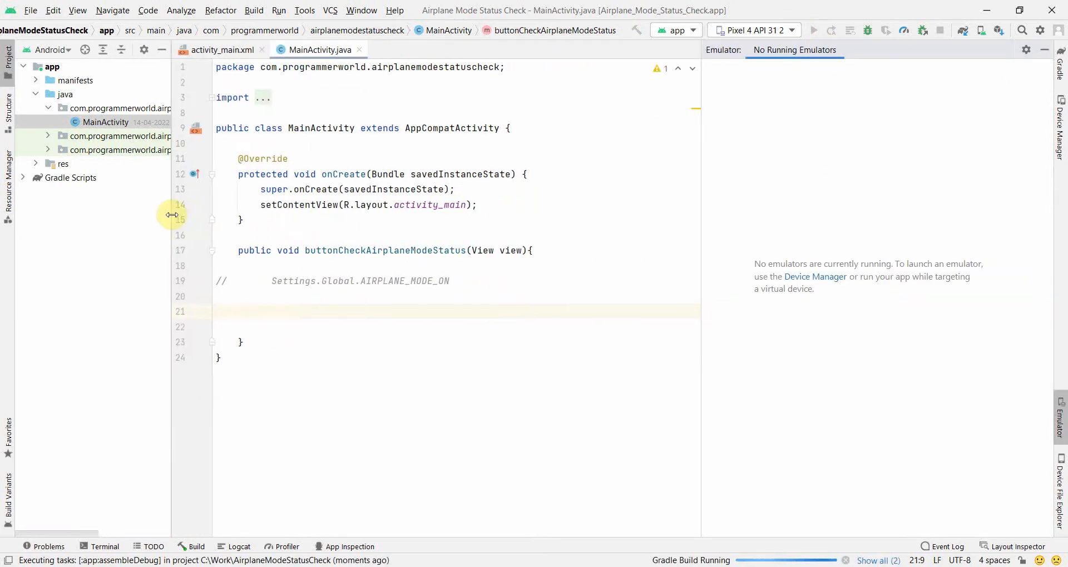
{"action": "mouse_move", "coordinate": [701, 234]}
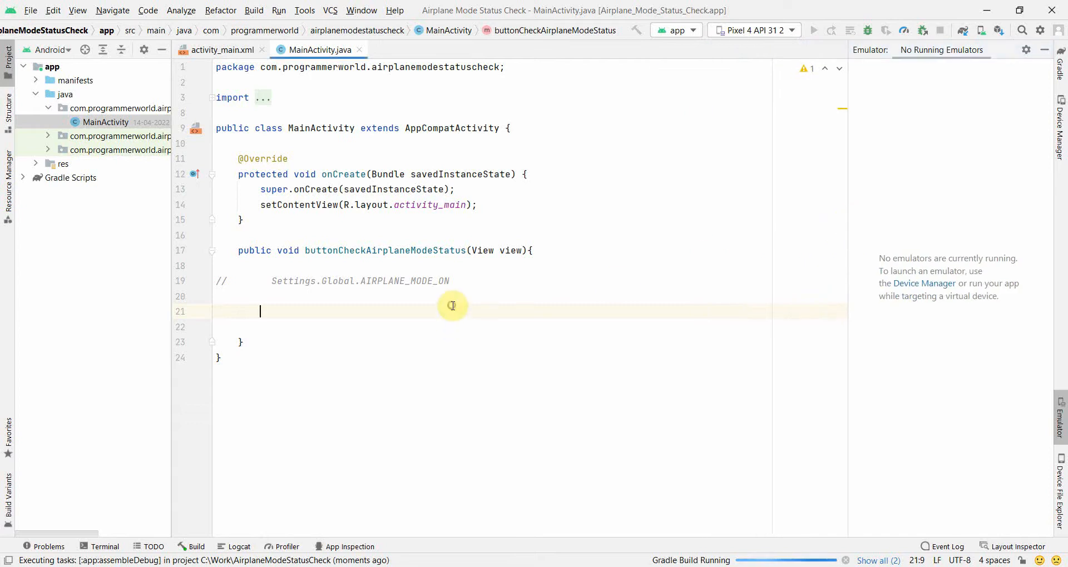
{"action": "type", "text": "if ("}
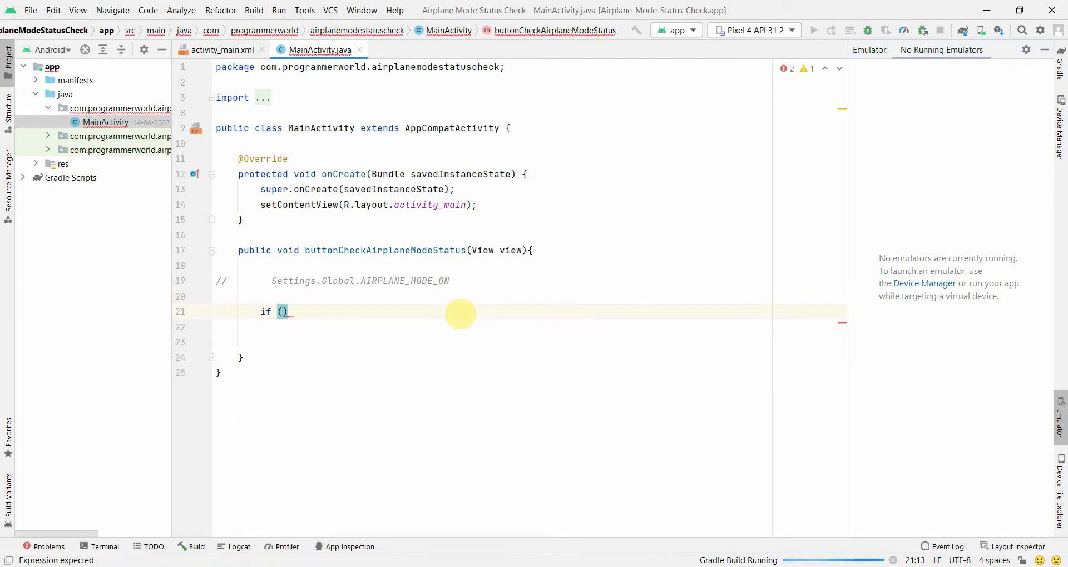
{"action": "type", "text": "Settings"}
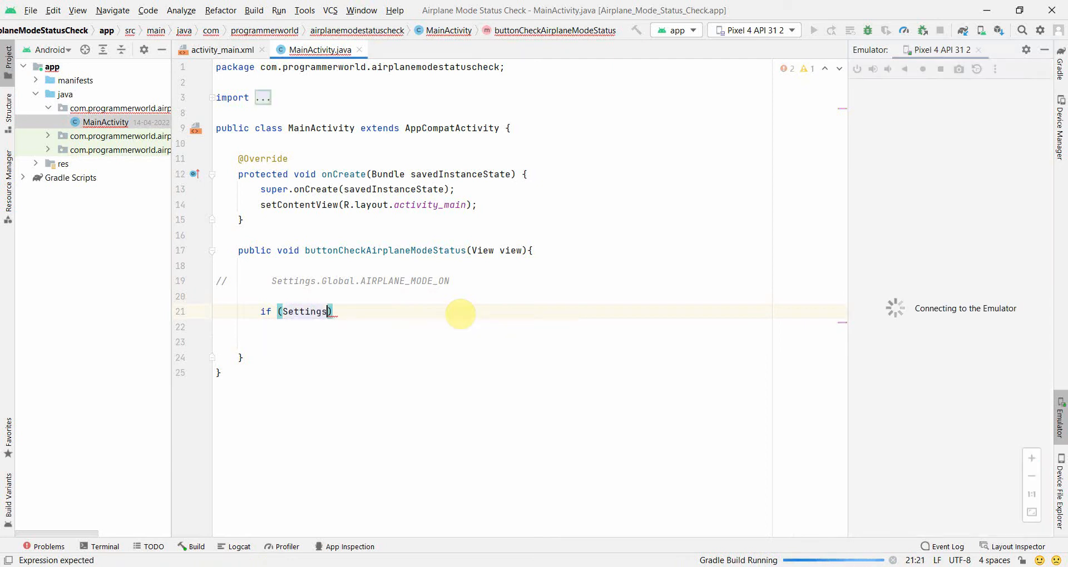
{"action": "type", "text": "."}
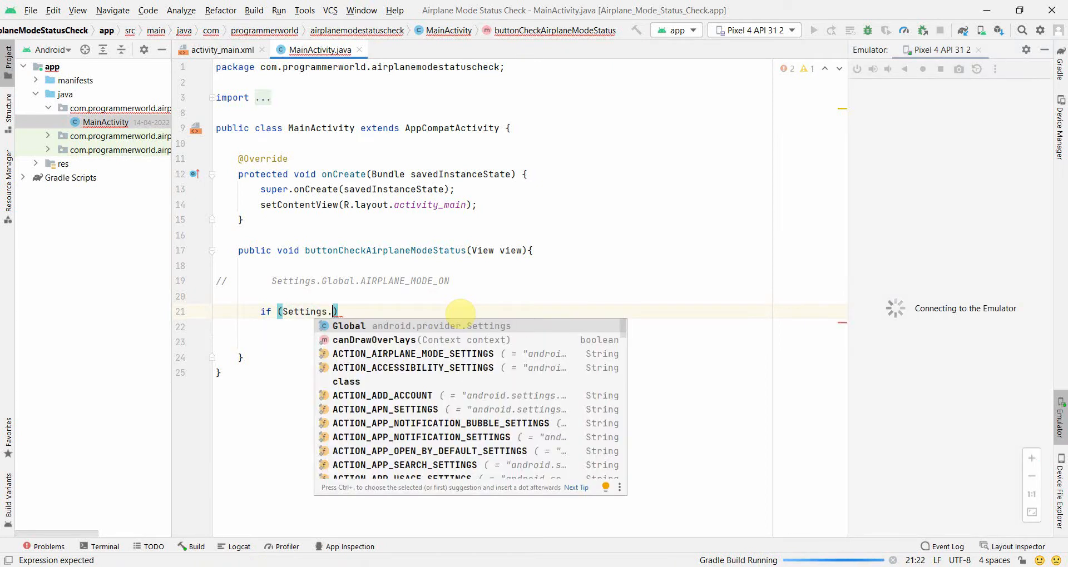
{"action": "type", "text": "Global.getInt("}
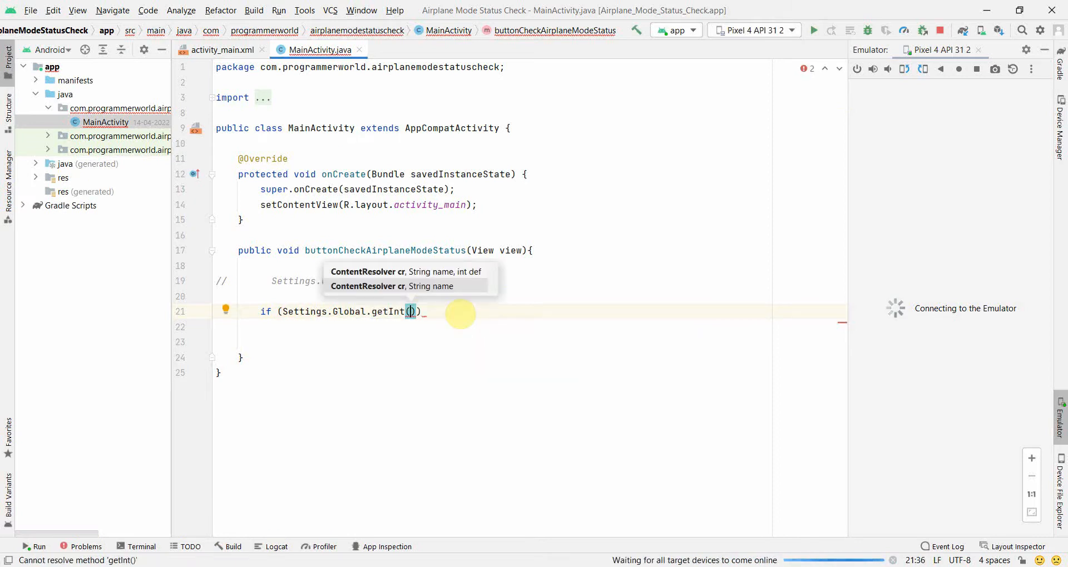
{"action": "type", "text": "cr: this"}
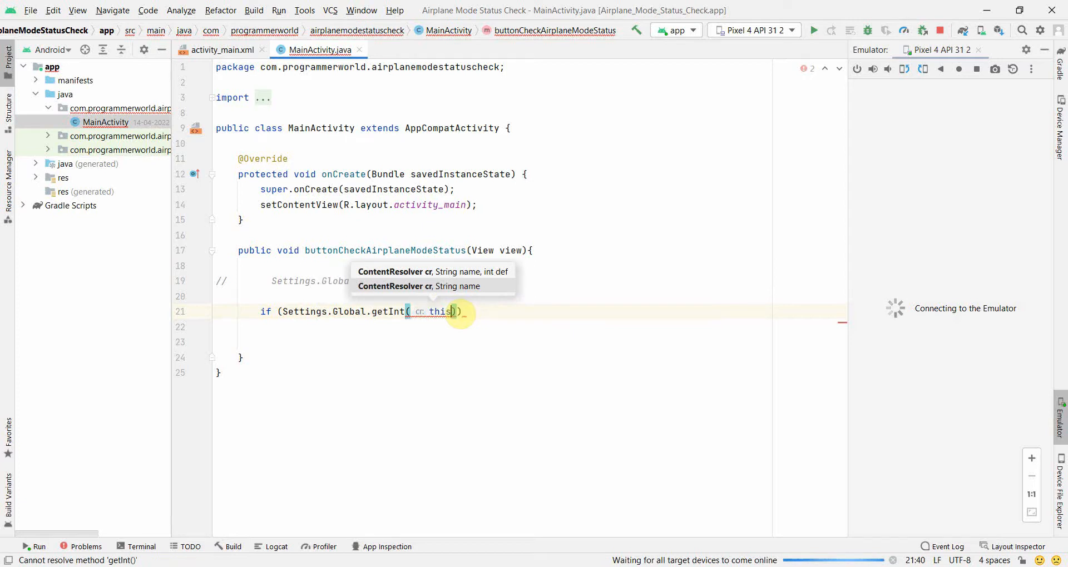
{"action": "type", "text": ".ge"}
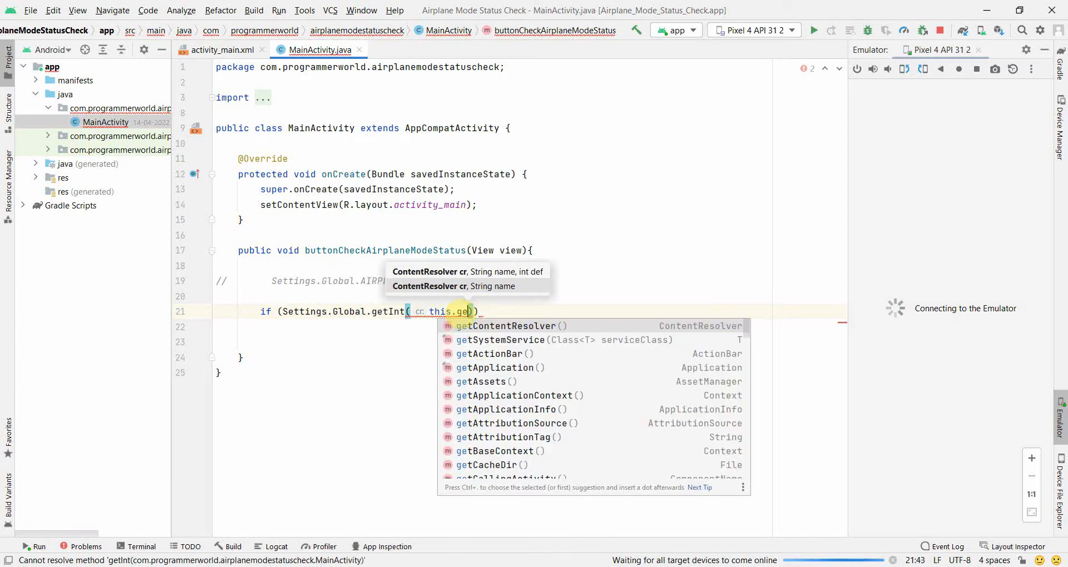
{"action": "left_click", "coordinate": [509, 326]}
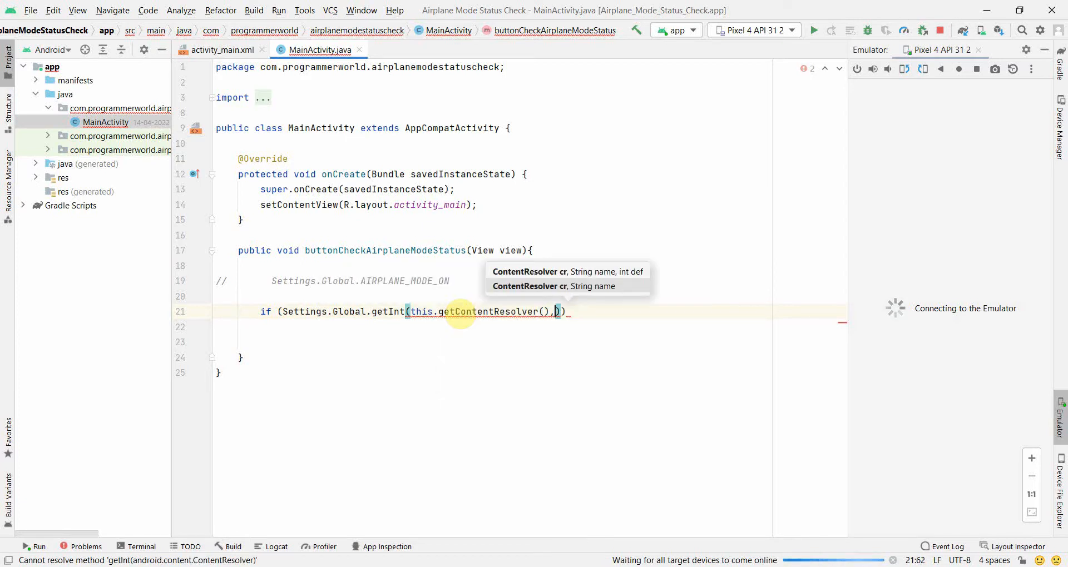
{"action": "key", "text": "Enter"}
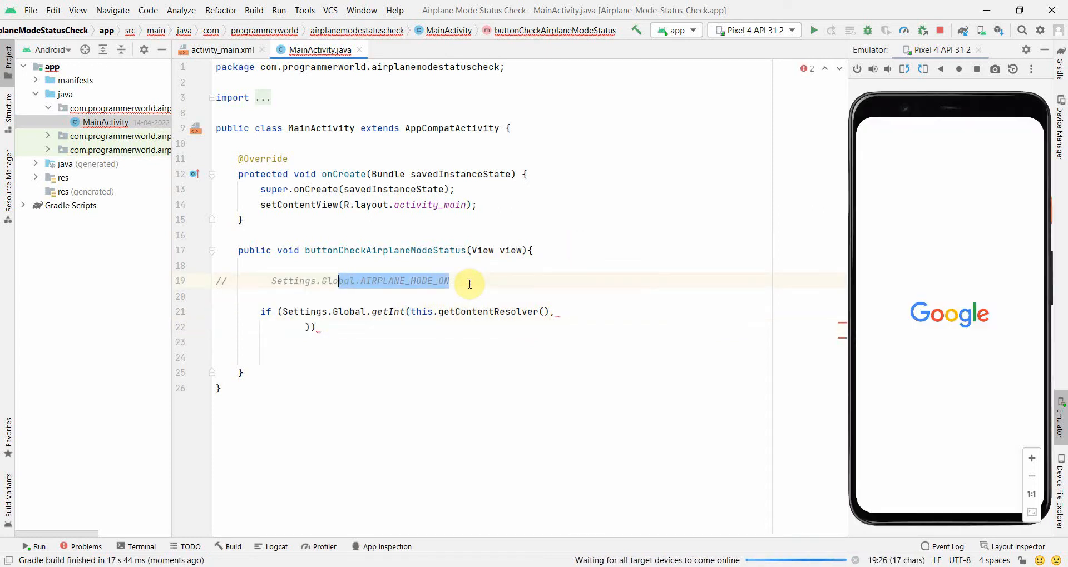
Replace the commented line with Settings.Global.AIRPLANE_MODE_ON, 0) as getInt's remaining arguments.
{"action": "key", "text": "Delete"}
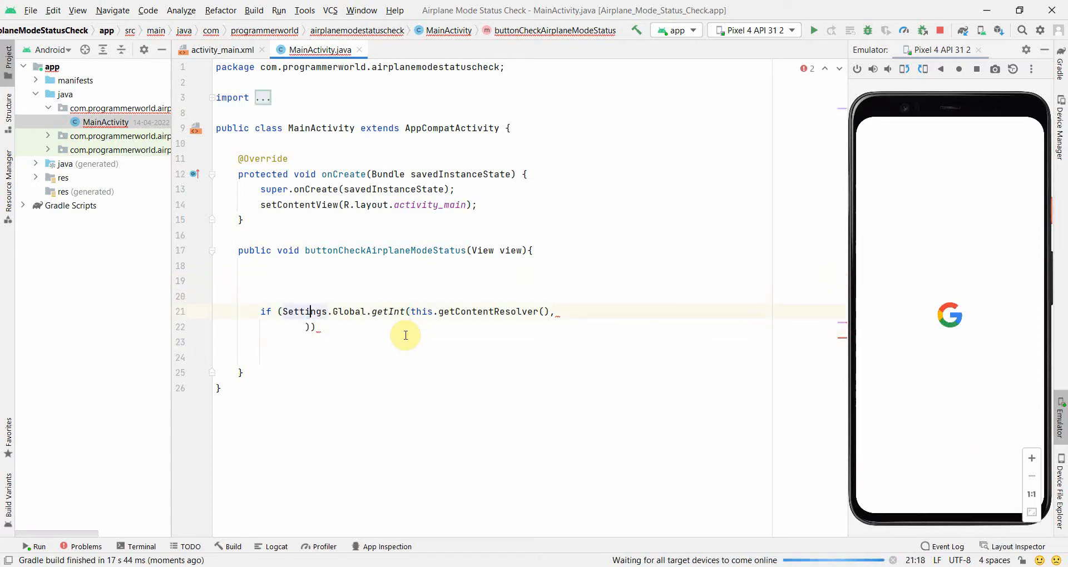
{"action": "type", "text": "Settings.Global.AIRPLANE_MODE_ON"}
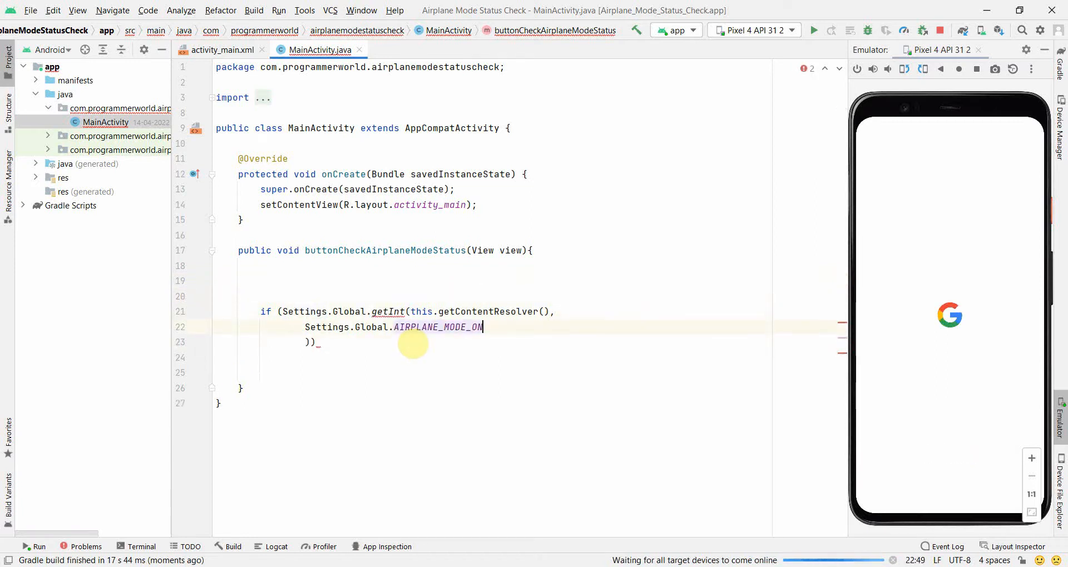
{"action": "type", "text": ", 0"}
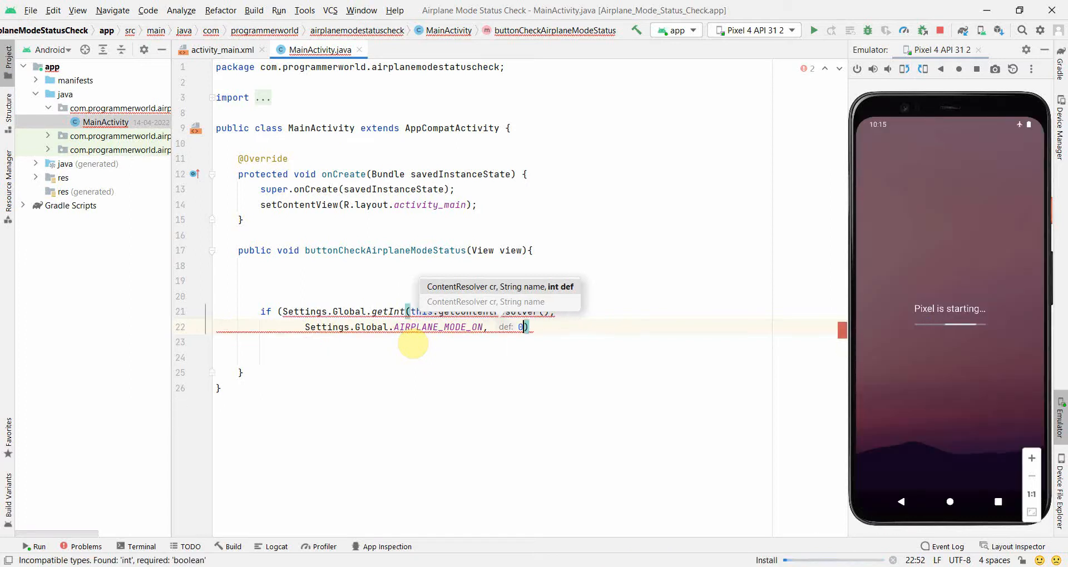
{"action": "type", "text": "){"}
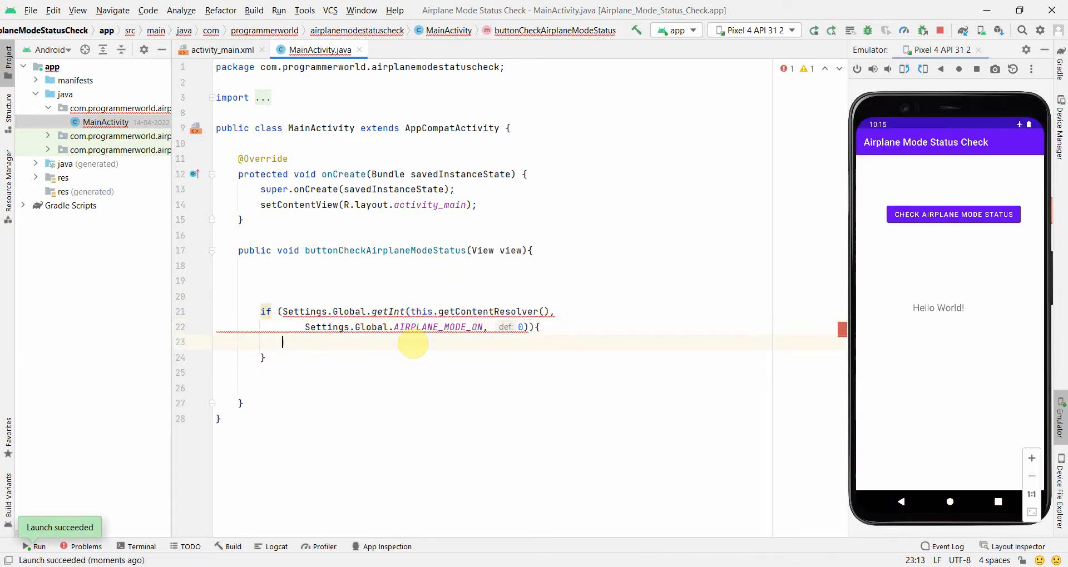
{"action": "mouse_move", "coordinate": [538, 353]}
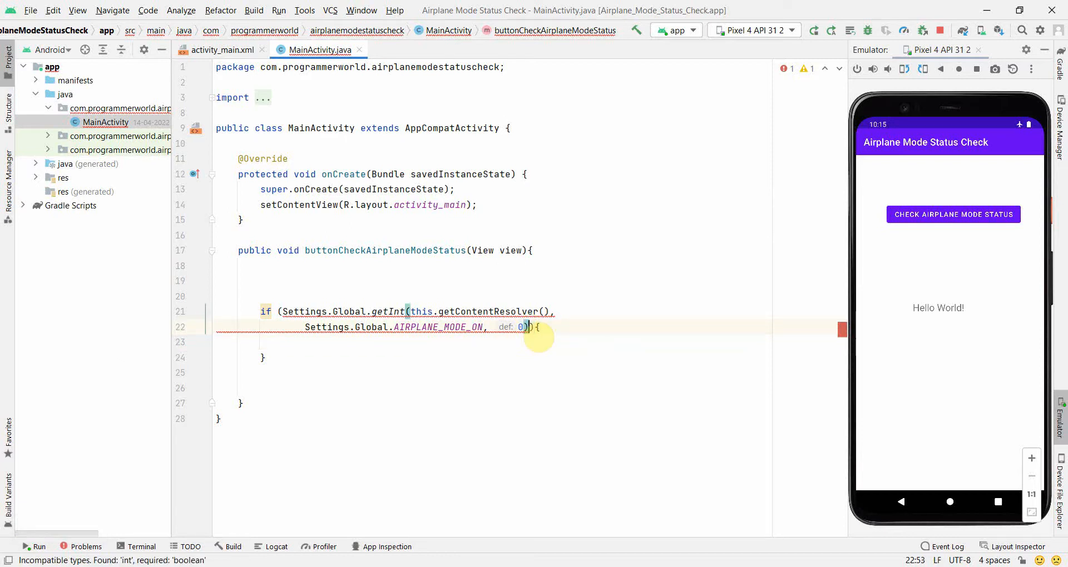
Compare the getInt result with != 0, close the if block and start an else { branch.
{"action": "type", "text": "!= 0"}
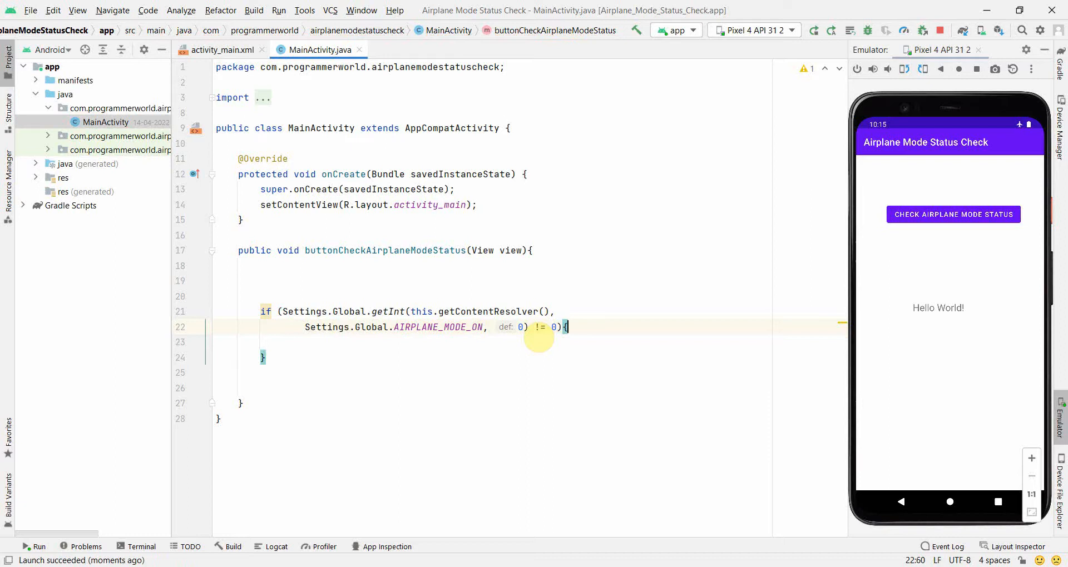
{"action": "mouse_move", "coordinate": [400, 312]}
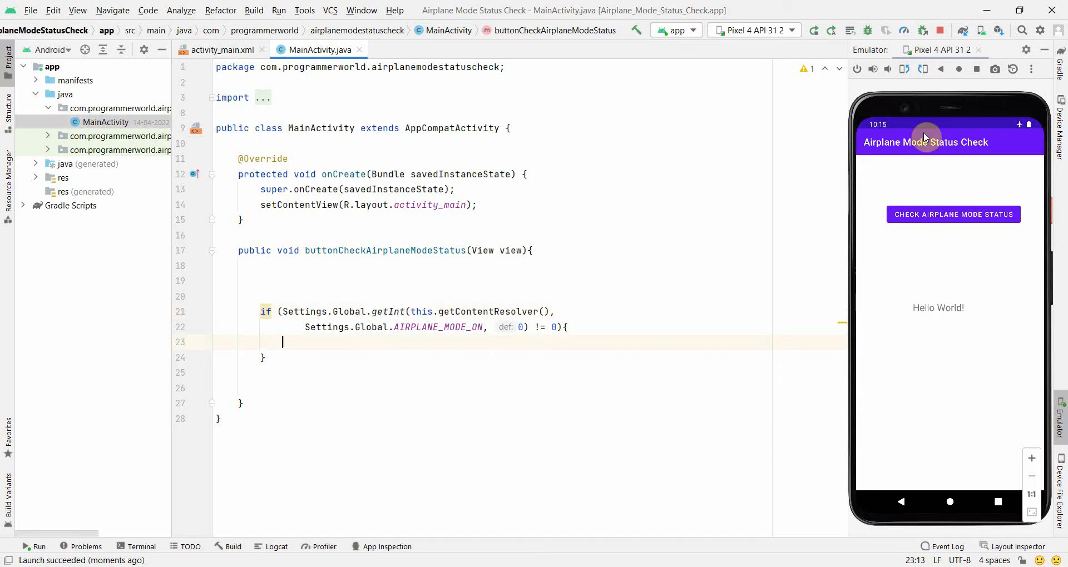
{"action": "mouse_move", "coordinate": [835, 225]}
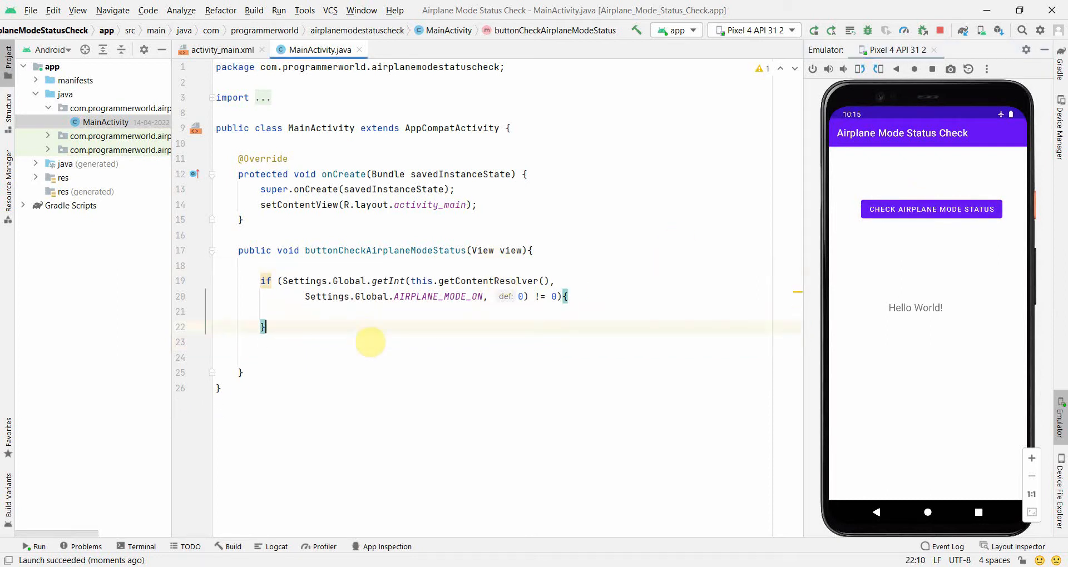
{"action": "type", "text": "else {"}
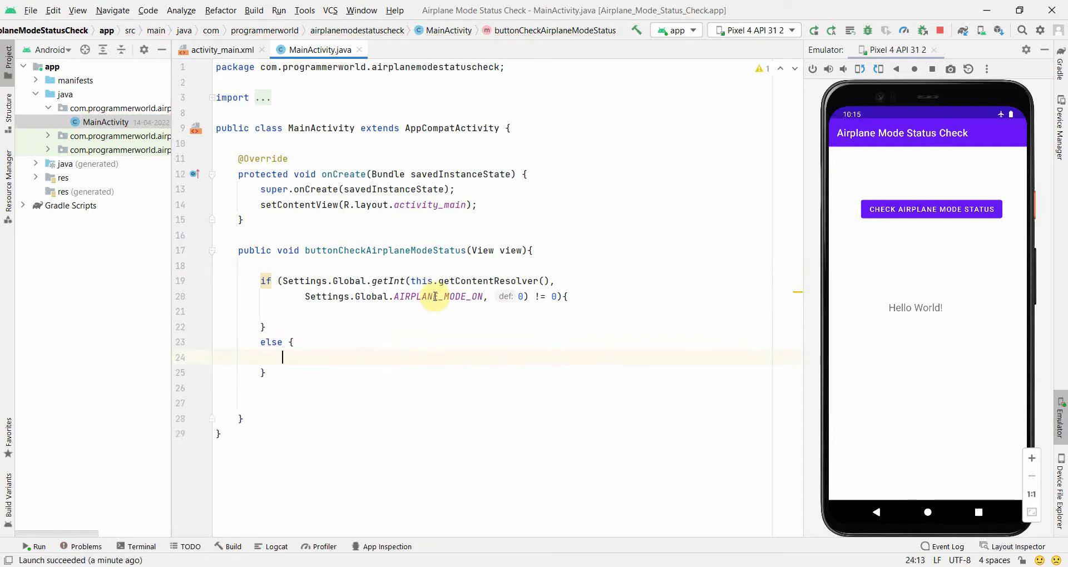
Declare private TextView textView and assign it via findViewById(R.id.textView) in onCreate.
{"action": "type", "text": "te"}
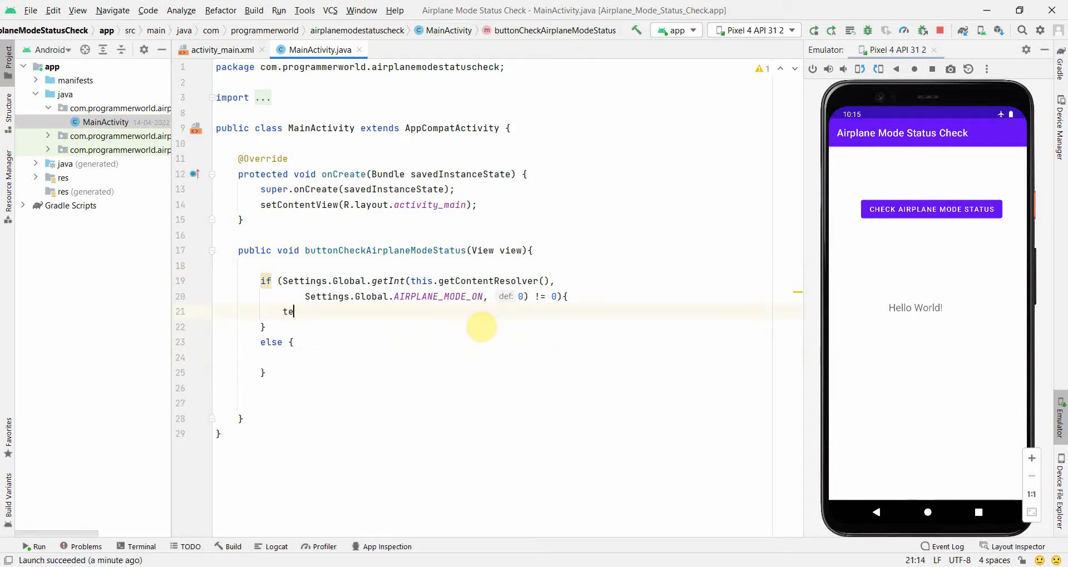
{"action": "type", "text": "te"}
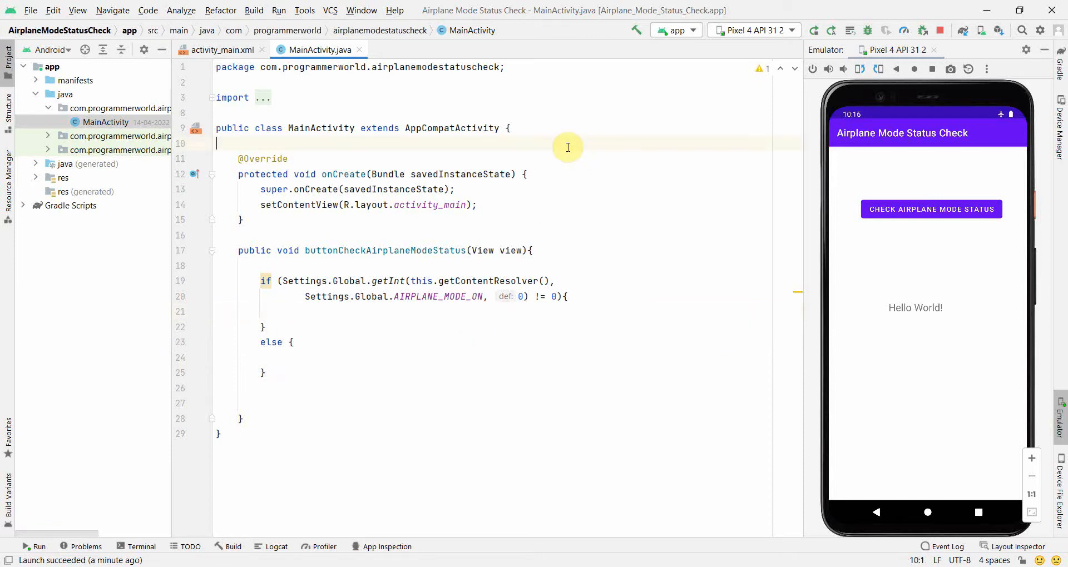
{"action": "type", "text": "private Te"}
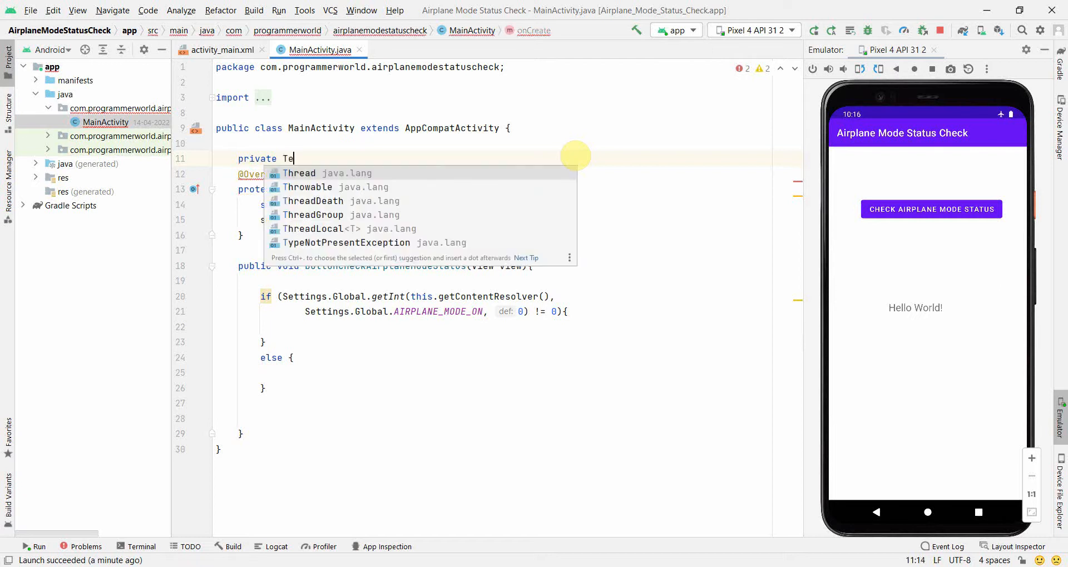
{"action": "type", "text": "xtView textView;"}
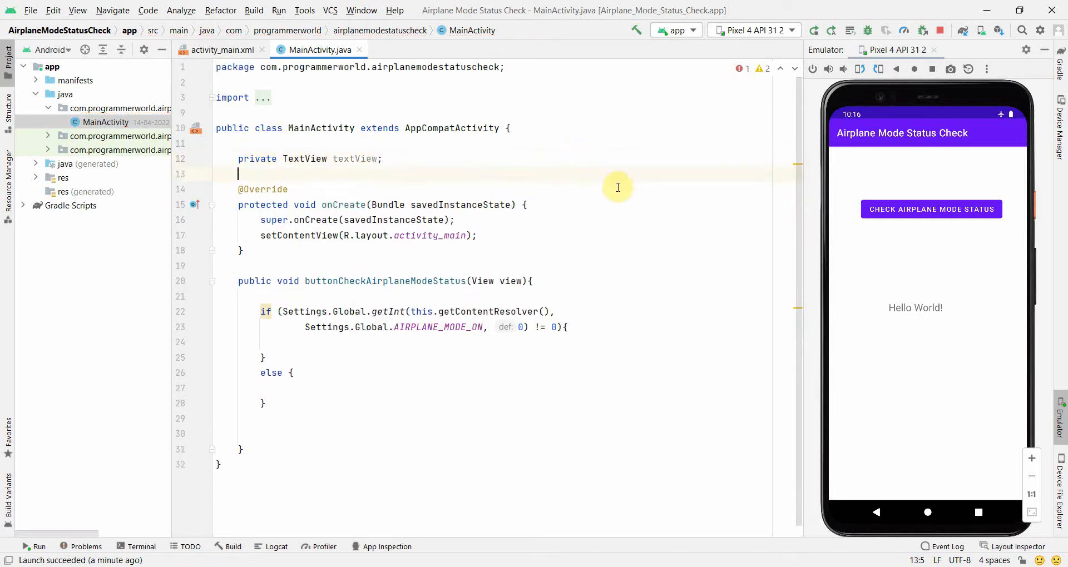
{"action": "type", "text": "textView = findViewById(R.id."}
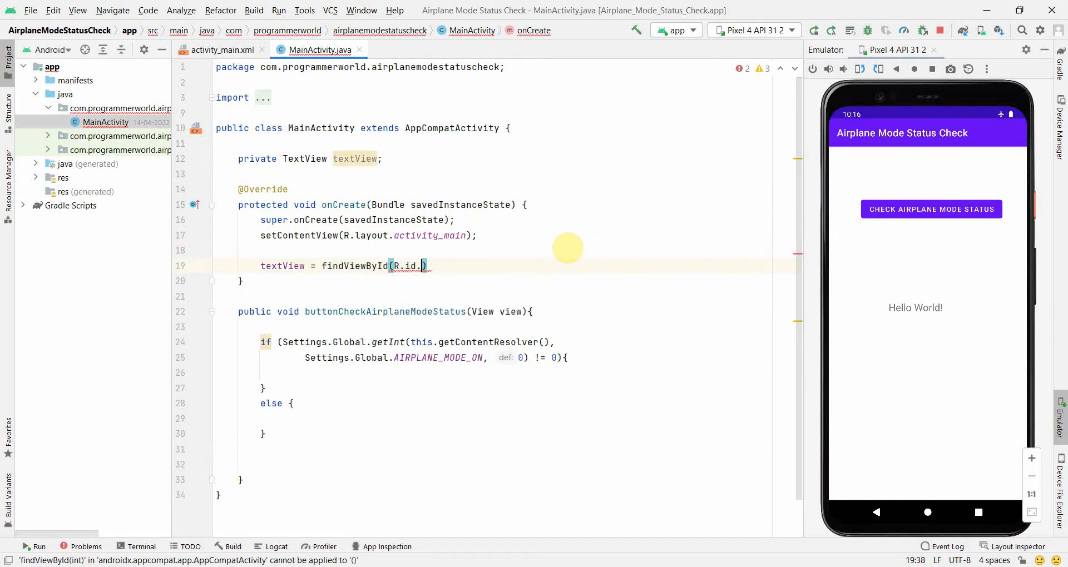
{"action": "type", "text": "textView);"}
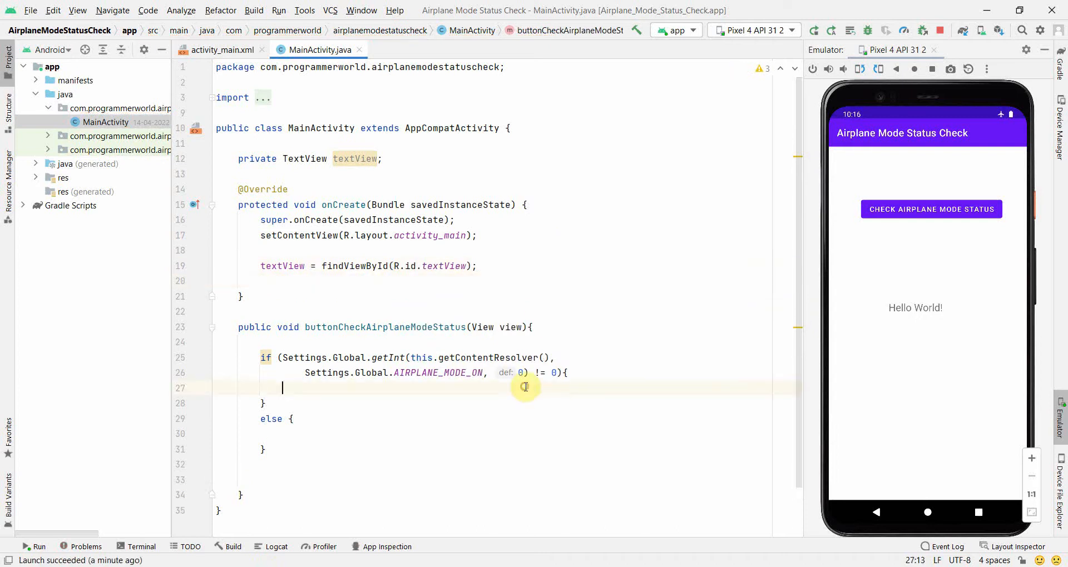
Add textView.setText("Airplane Mode is ON") in the if branch and "Airplane Mode is OFF" in the else branch.
{"action": "type", "text": "textView."}
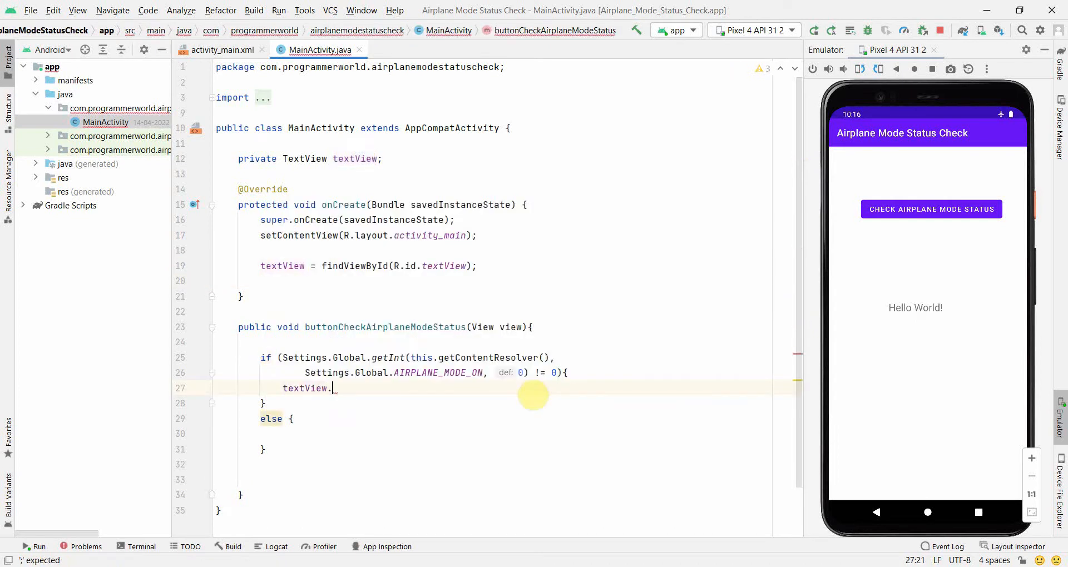
{"action": "type", "text": "setText();"}
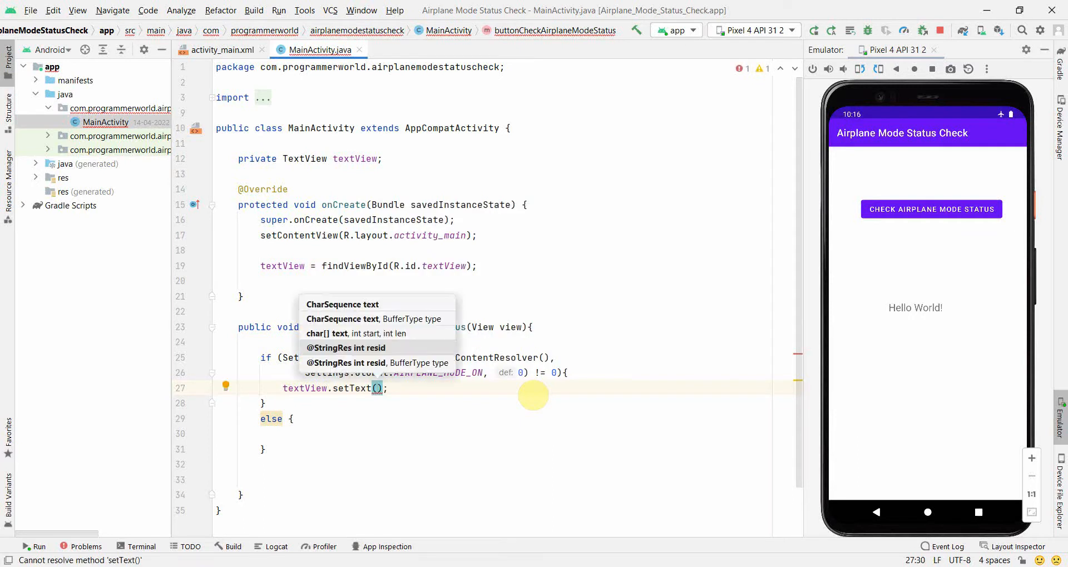
{"action": "mouse_move", "coordinate": [535, 367]}
{"action": "type", "text": "\"Air"}
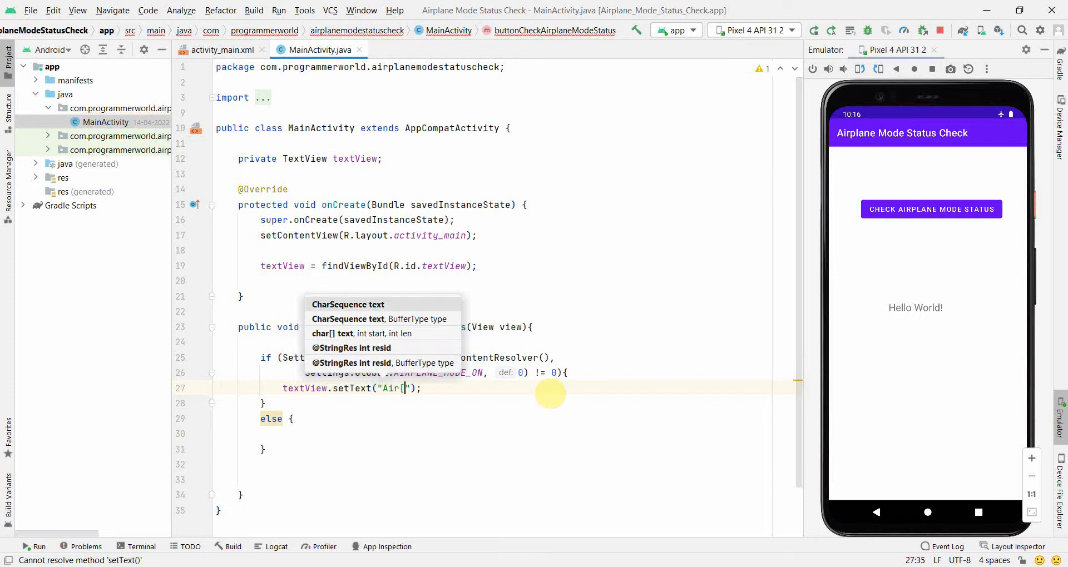
{"action": "type", "text": "plane Mode is ON"}
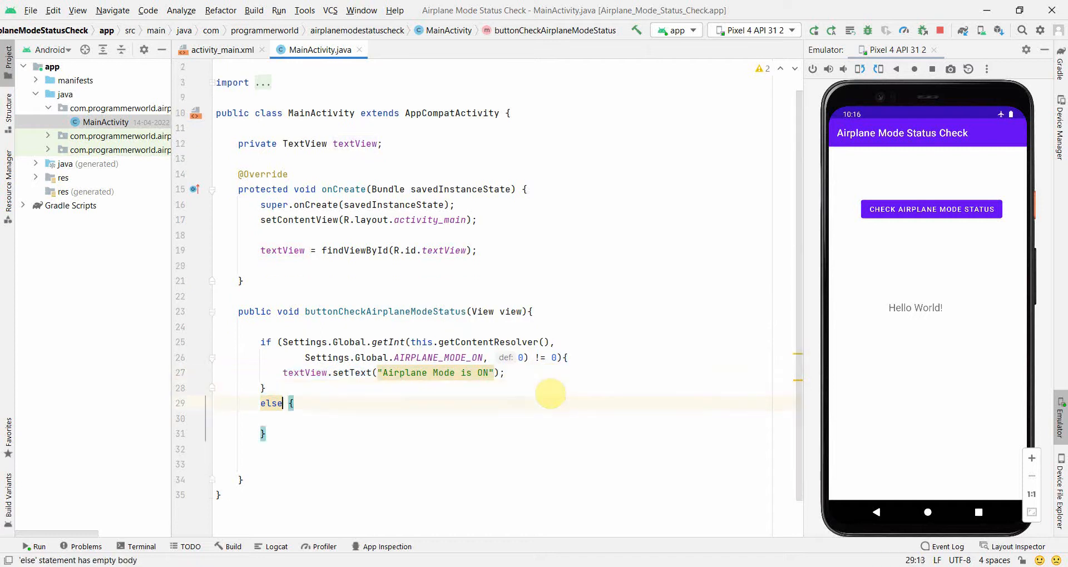
{"action": "type", "text": "textView.setText(\"Airplane Mode is O\");"}
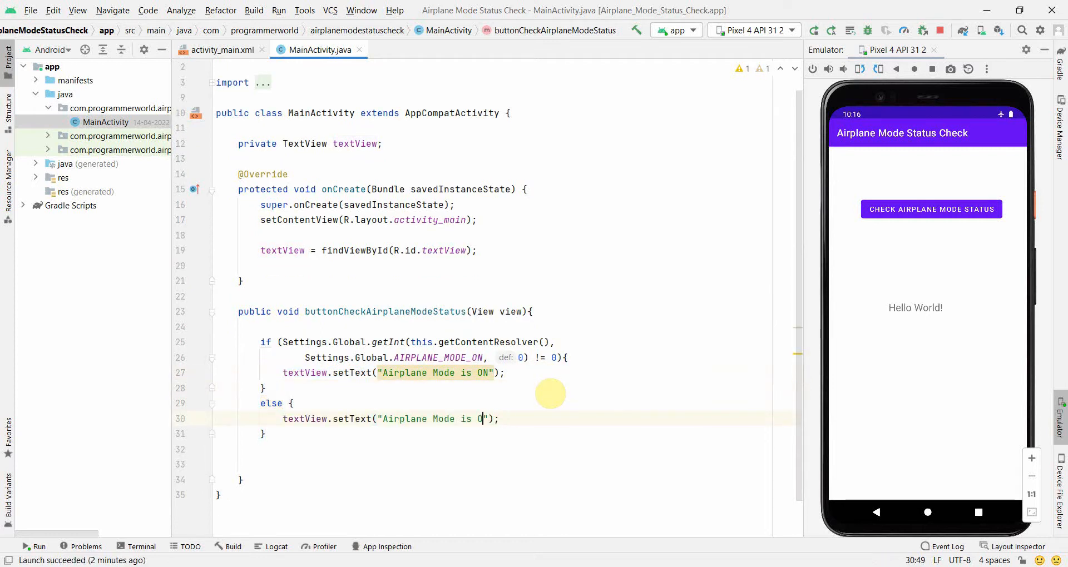
{"action": "type", "text": "FF"}
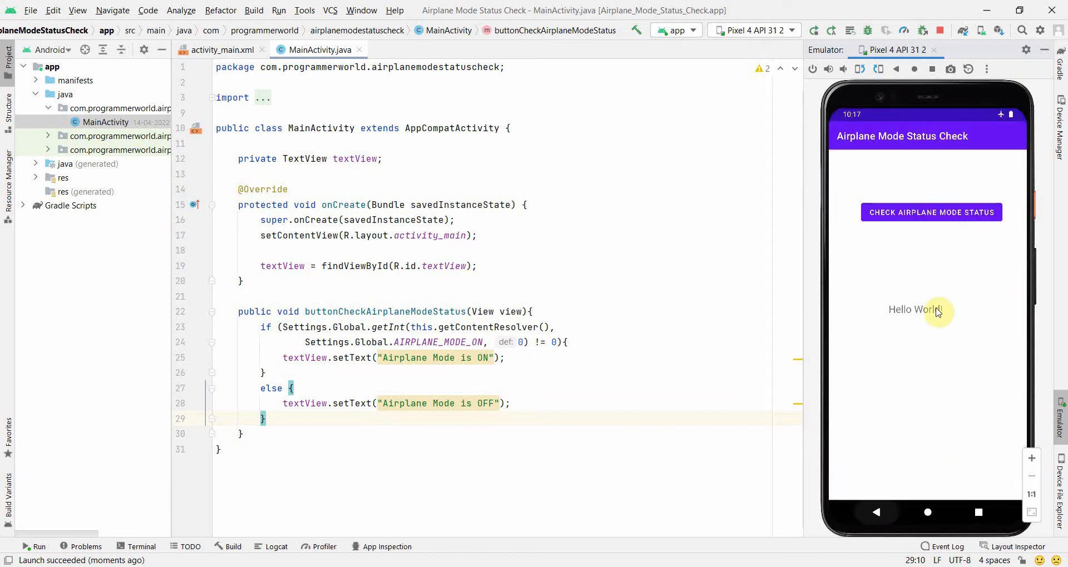
Check the status in the emulator, then select the Hello World TextView in activity_main.xml's Design view.
{"action": "left_click", "coordinate": [931, 212]}
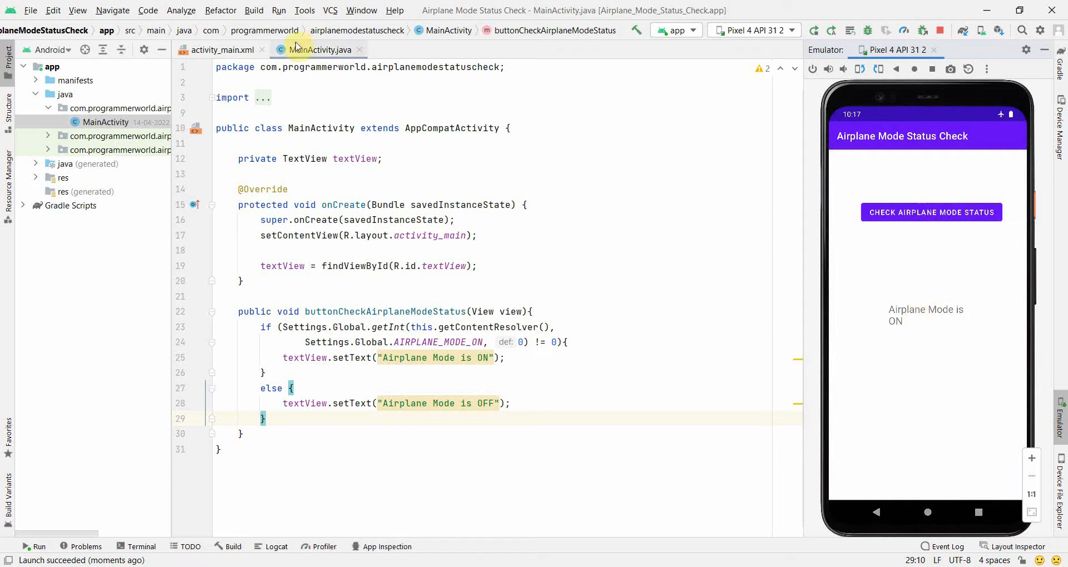
{"action": "left_click", "coordinate": [218, 50]}
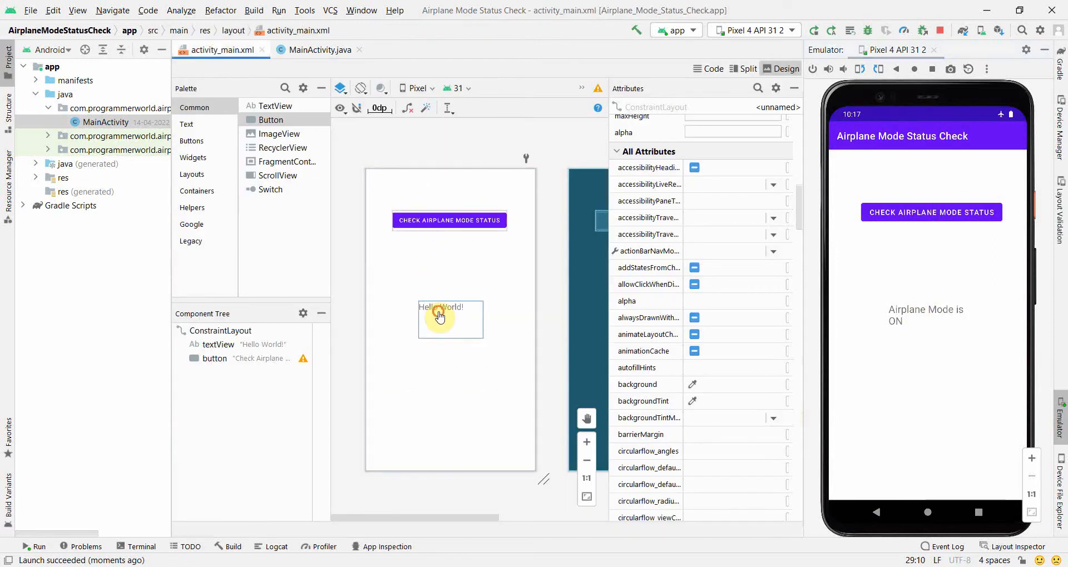
{"action": "left_click", "coordinate": [440, 314]}
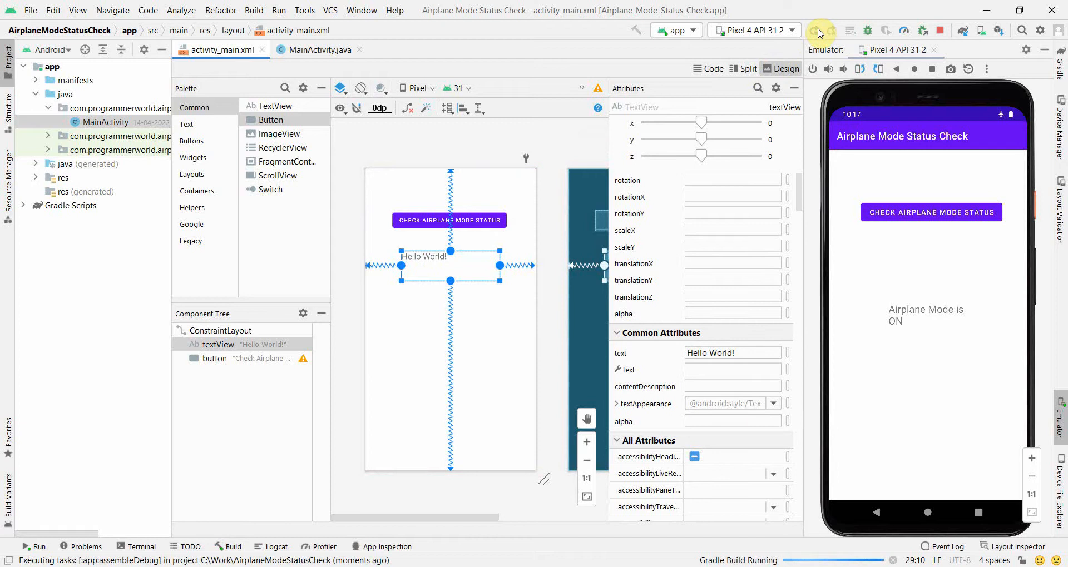
Rerun the app on the Pixel 4 emulator and tap CHECK AIRPLANE MODE STATUS to see 'Airplane Mode is OFF'.
{"action": "left_click", "coordinate": [321, 49]}
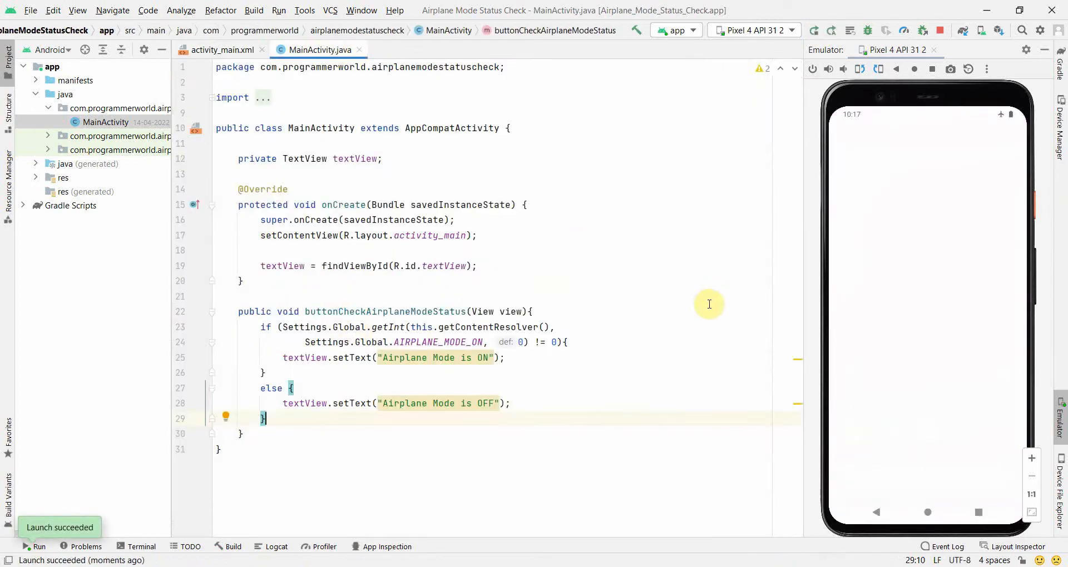
{"action": "left_click", "coordinate": [932, 213]}
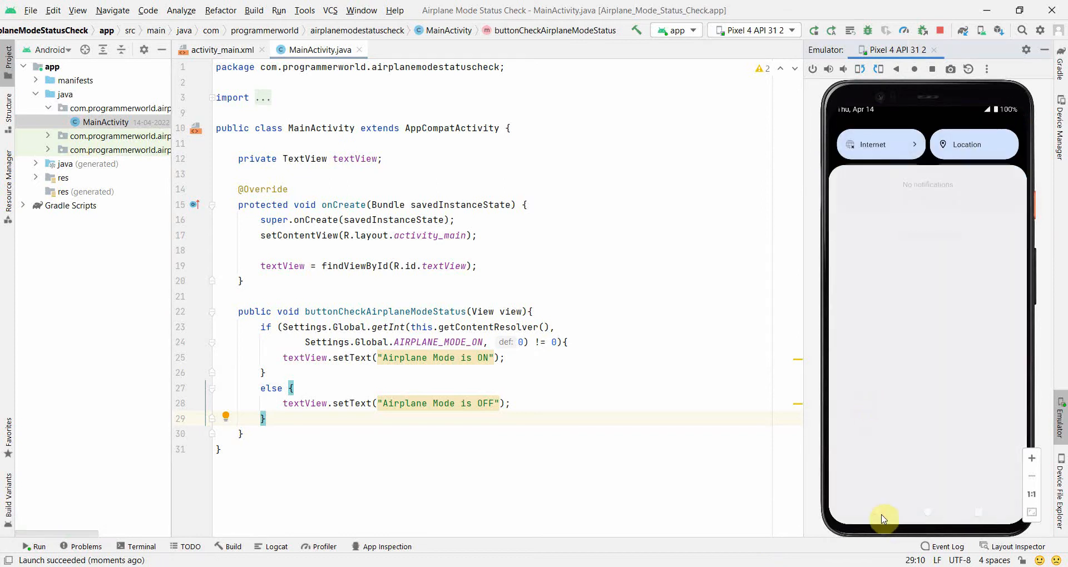
{"action": "left_click", "coordinate": [932, 212]}
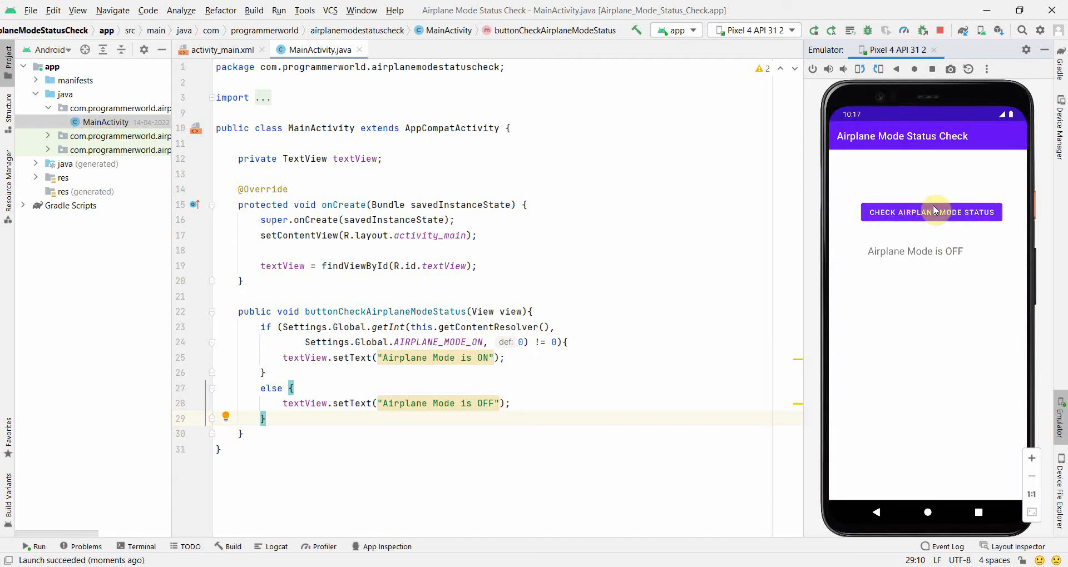
{"action": "mouse_move", "coordinate": [576, 436]}
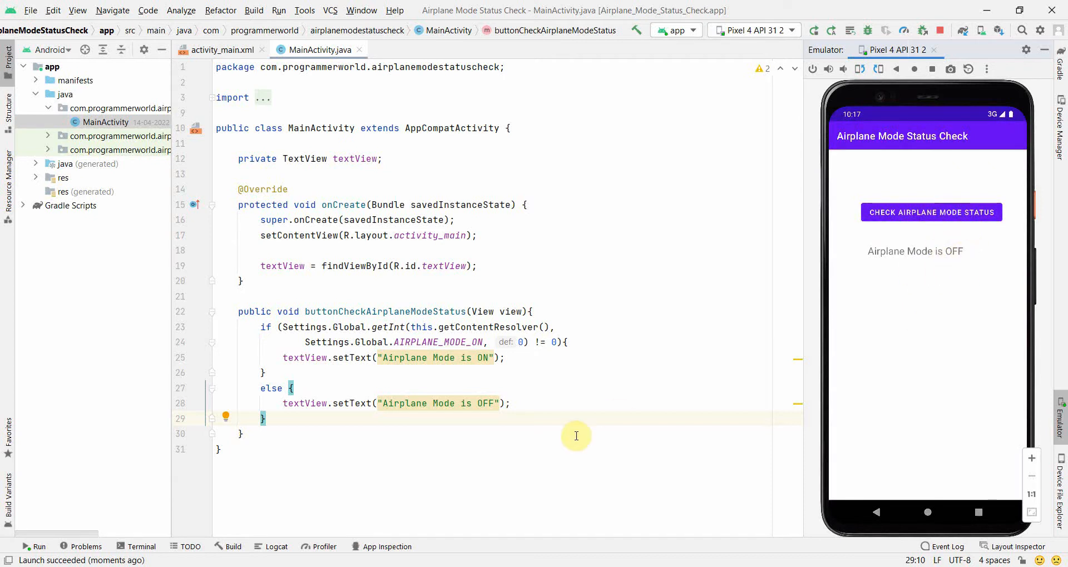
{"action": "mouse_move", "coordinate": [516, 399]}
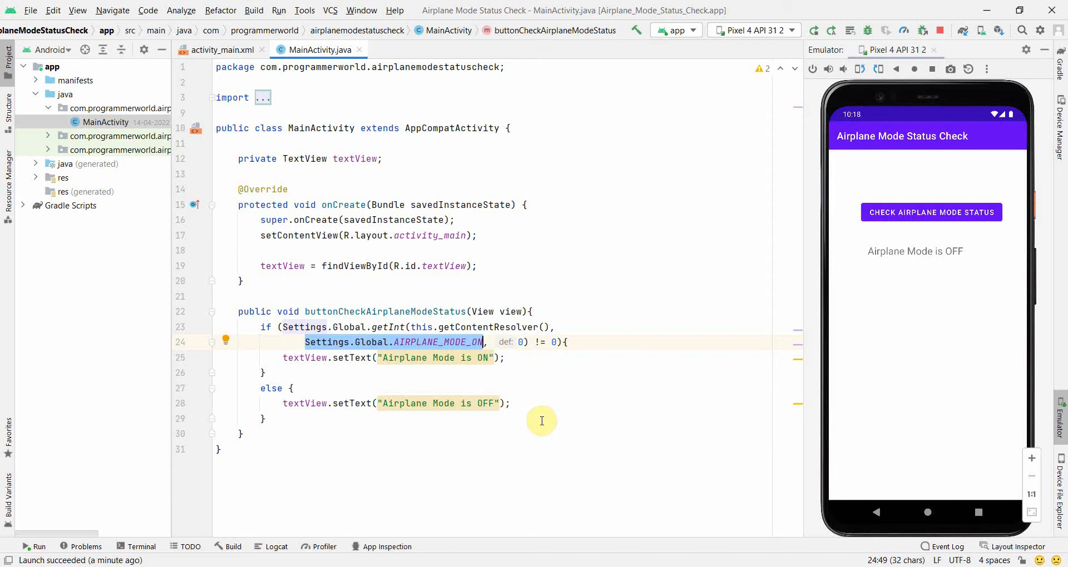
{"action": "mouse_move", "coordinate": [243, 117]}
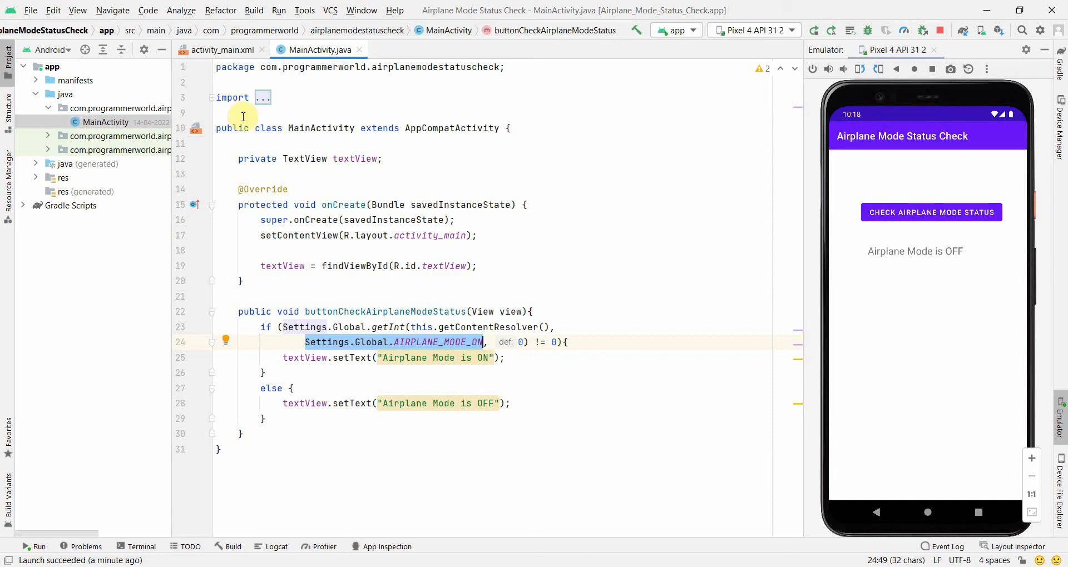